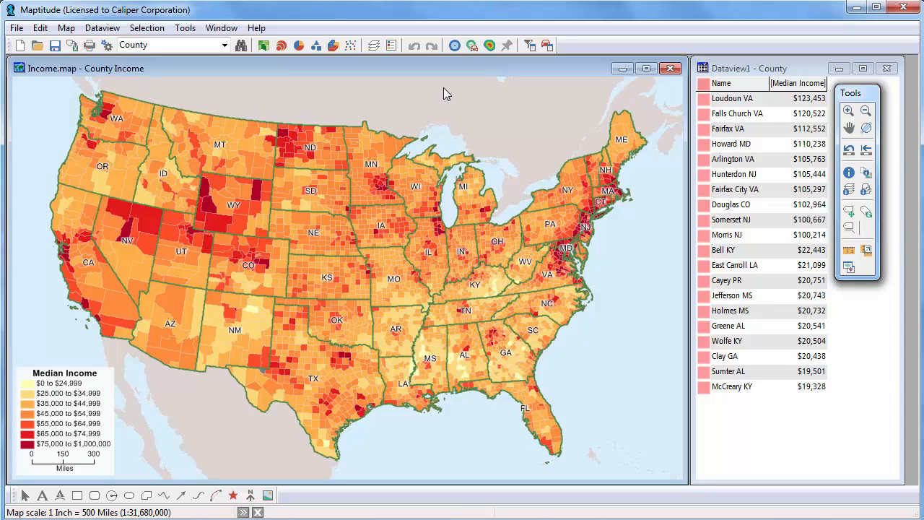
mouse_move(186, 28)
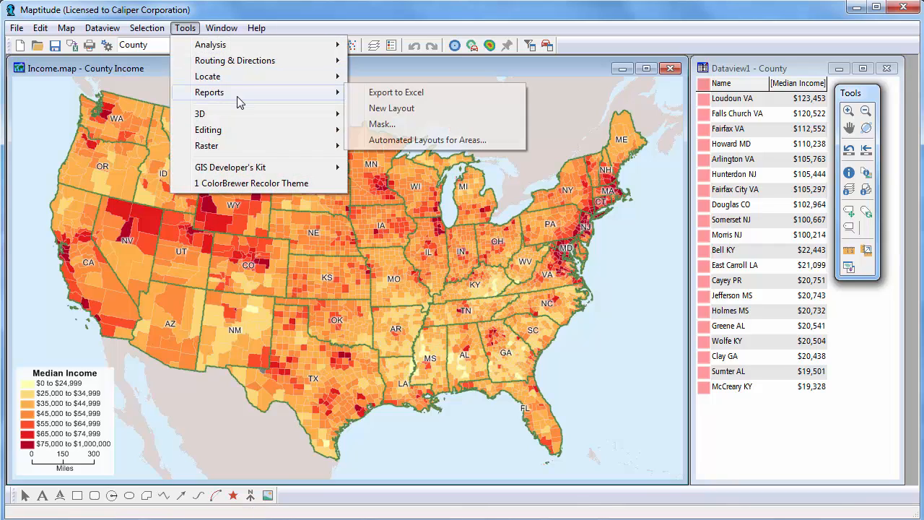
mouse_move(429, 109)
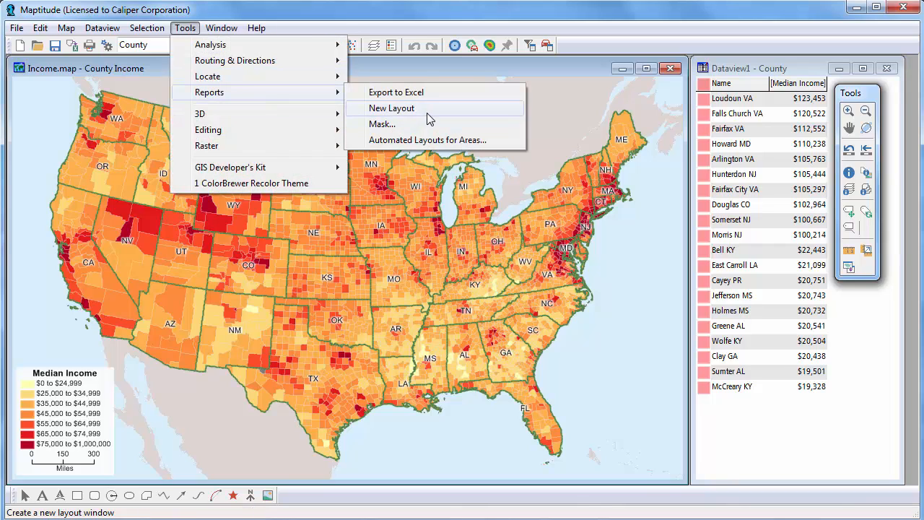
- Create a new page layout, Layout1, from the County Income map
left_click(392, 108)
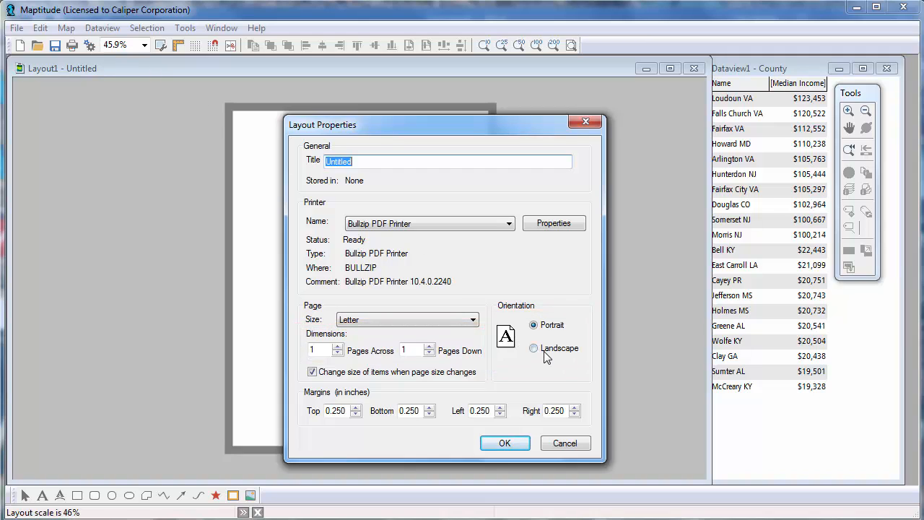
- Confirm landscape orientation for the layout page and bring up Layout Options
left_click(505, 443)
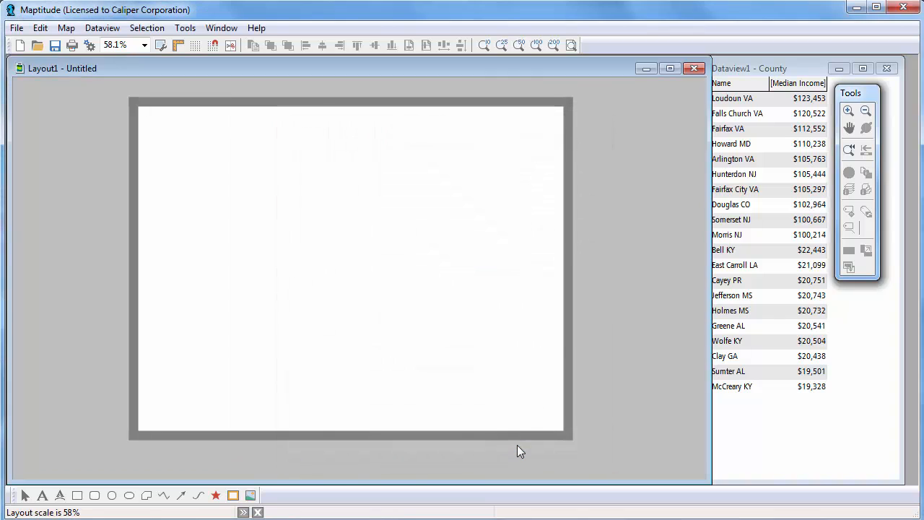
mouse_move(364, 342)
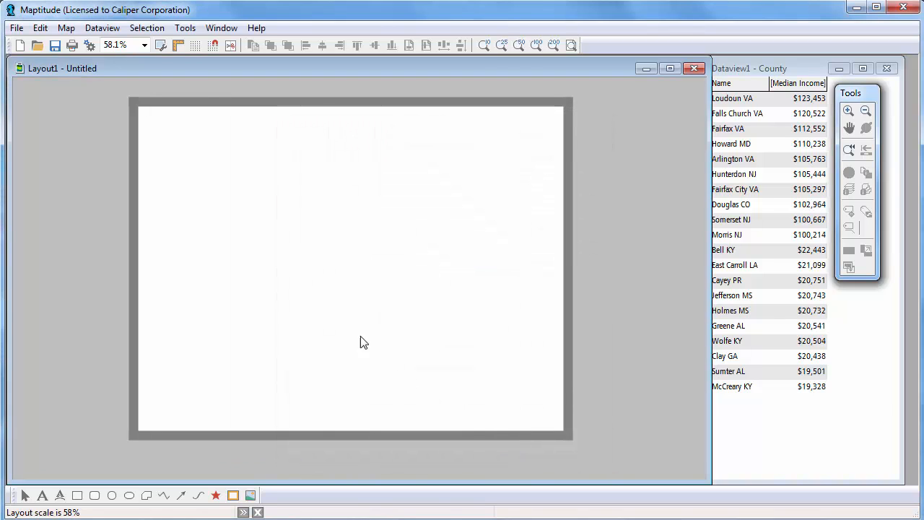
left_click(161, 44)
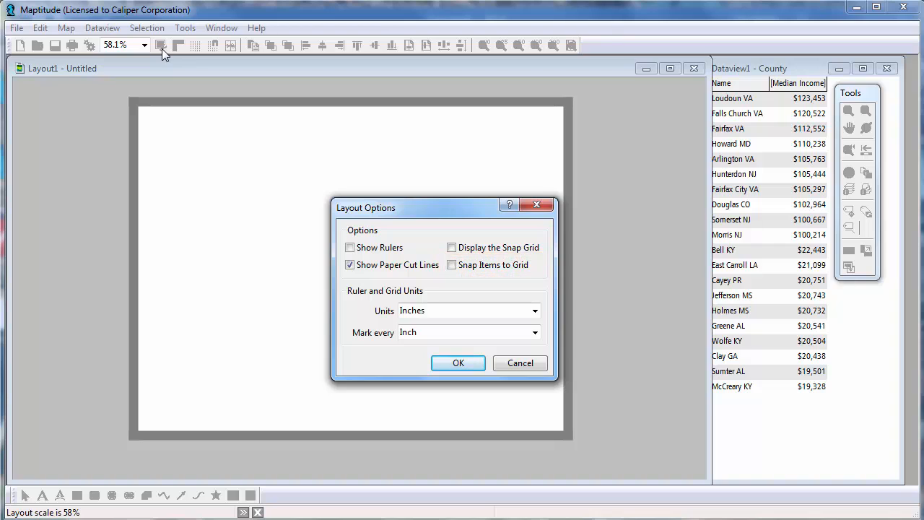
mouse_move(192, 73)
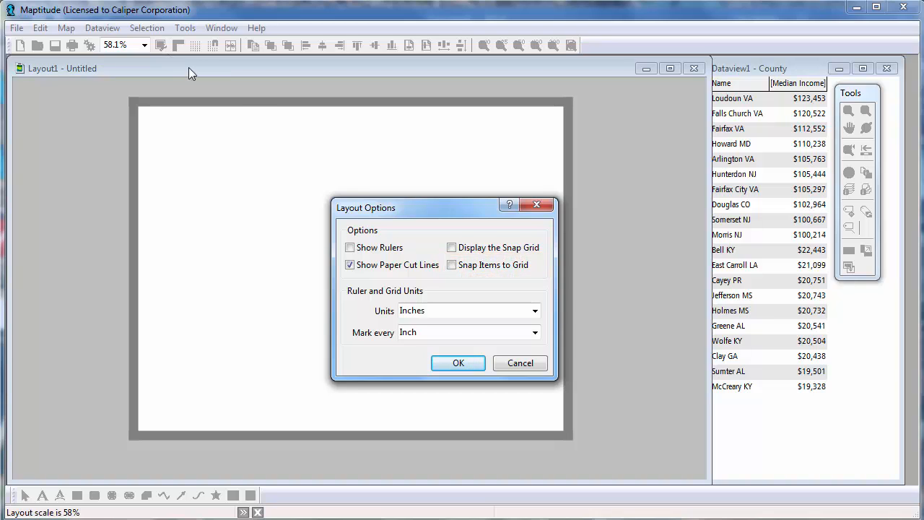
- Turn on rulers and the snap grid, marking rulers every inch and quarter inch
left_click(350, 247)
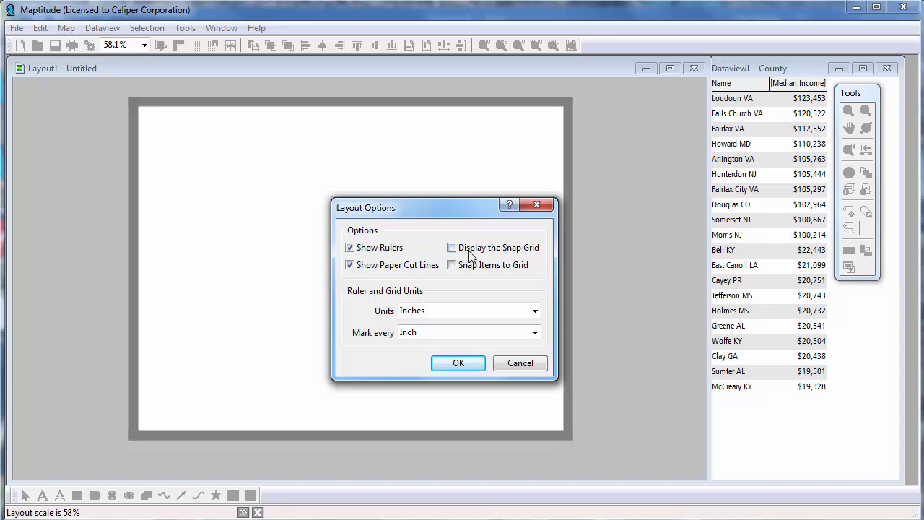
left_click(534, 332)
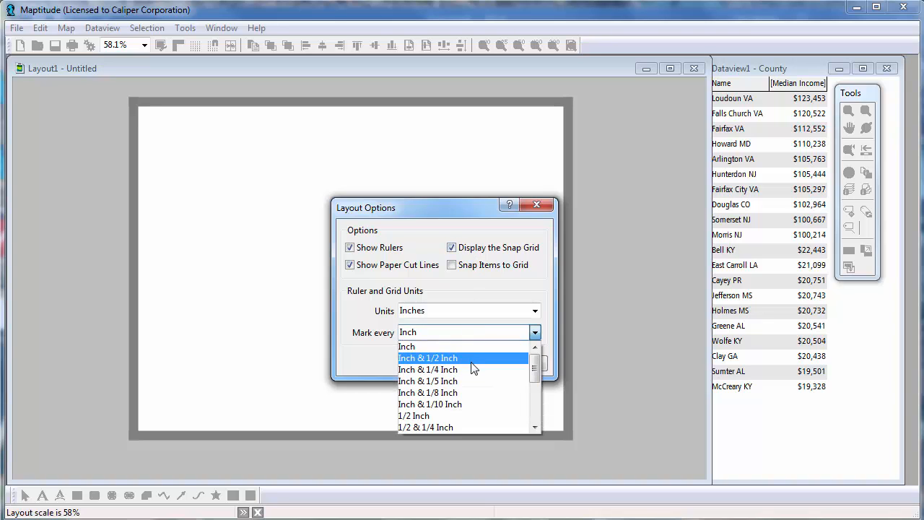
left_click(428, 369)
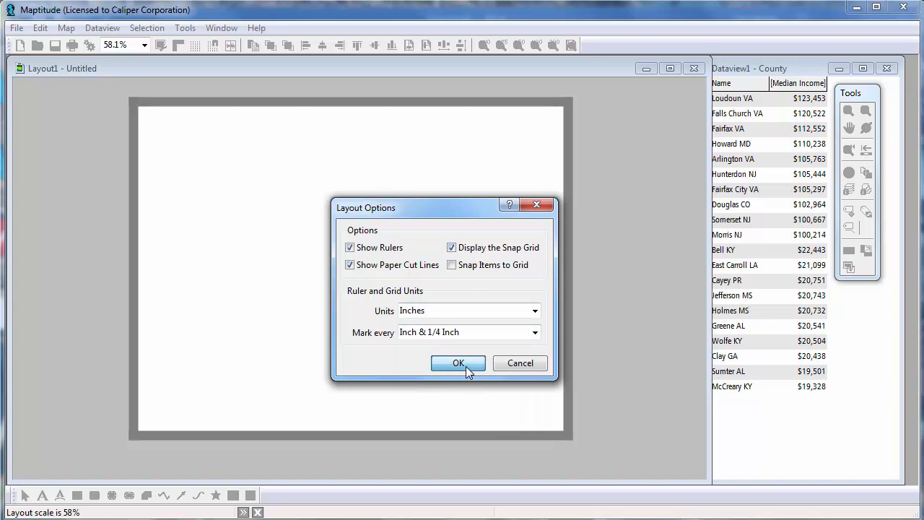
left_click(458, 364)
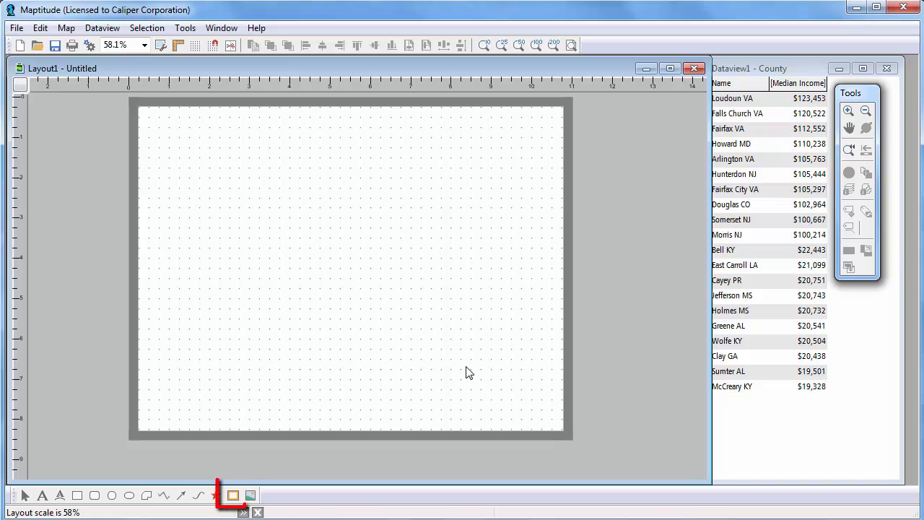
left_click(233, 495)
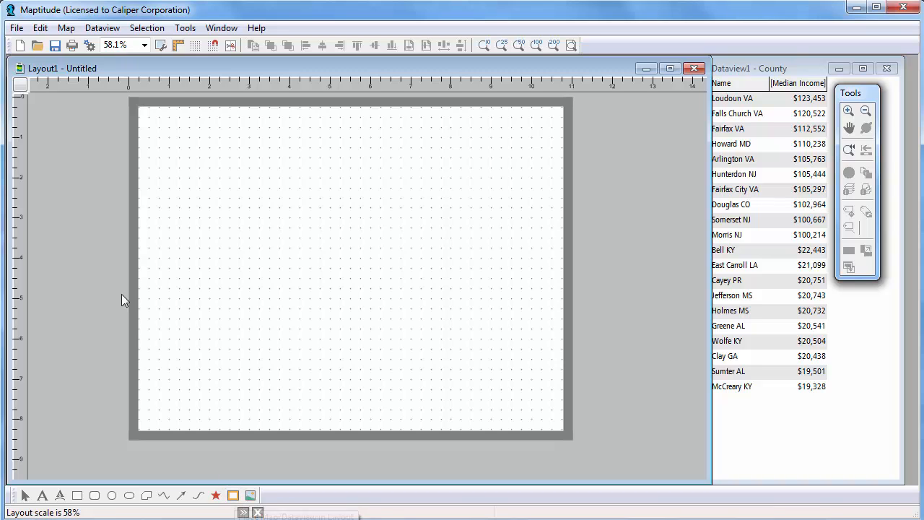
left_click(40, 27)
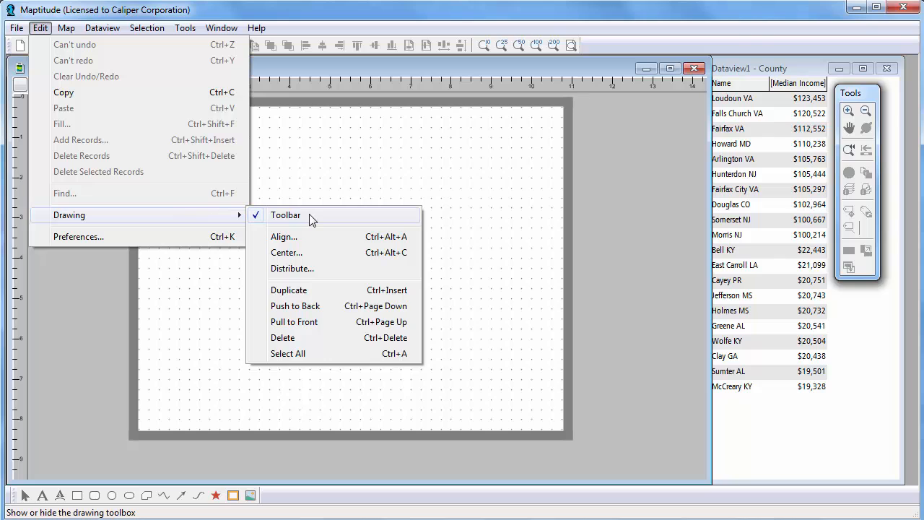
- Draw a frame rectangle on the page to bring up the Add to Layout choices
left_click(285, 215)
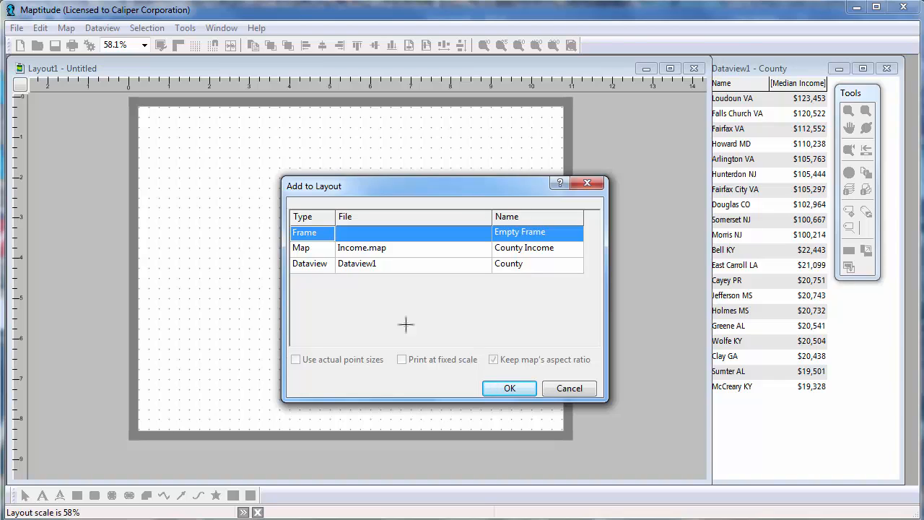
mouse_move(397, 293)
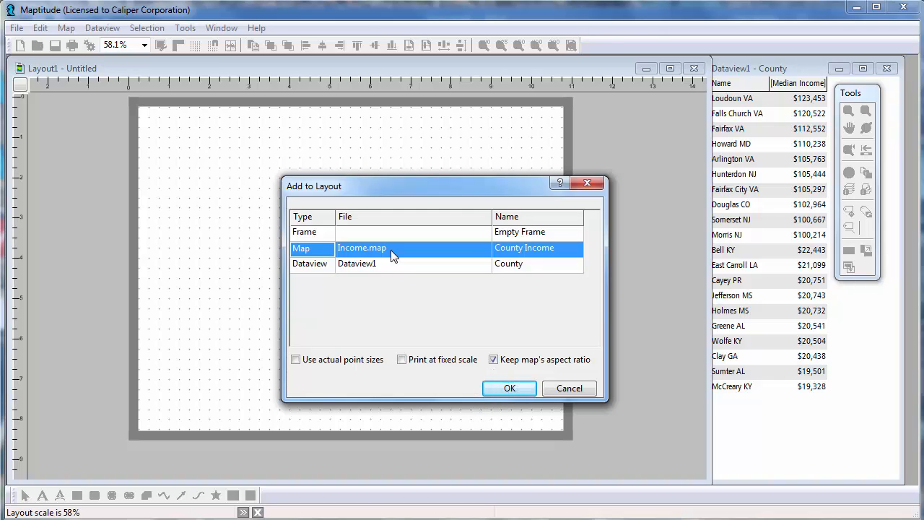
mouse_move(404, 329)
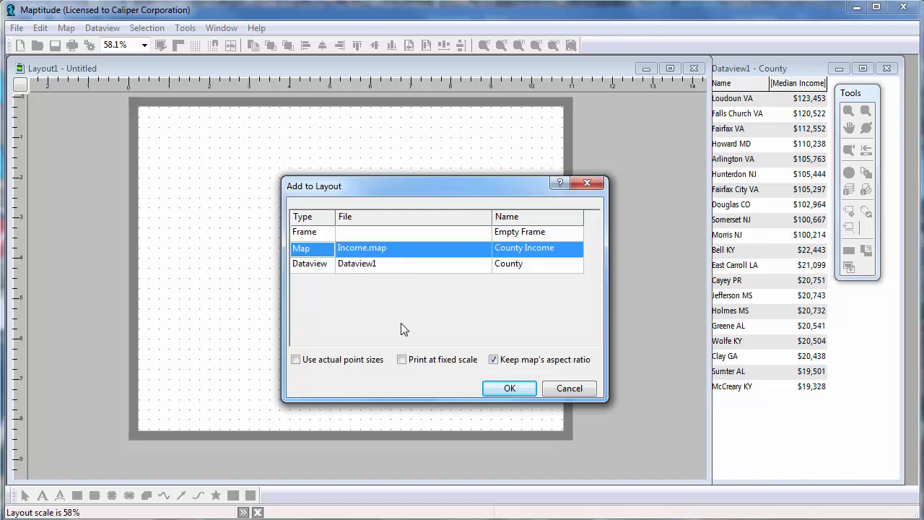
- Place Income.map in the frame, printed at fixed scale, adjusting Keep map's aspect ratio
left_click(401, 360)
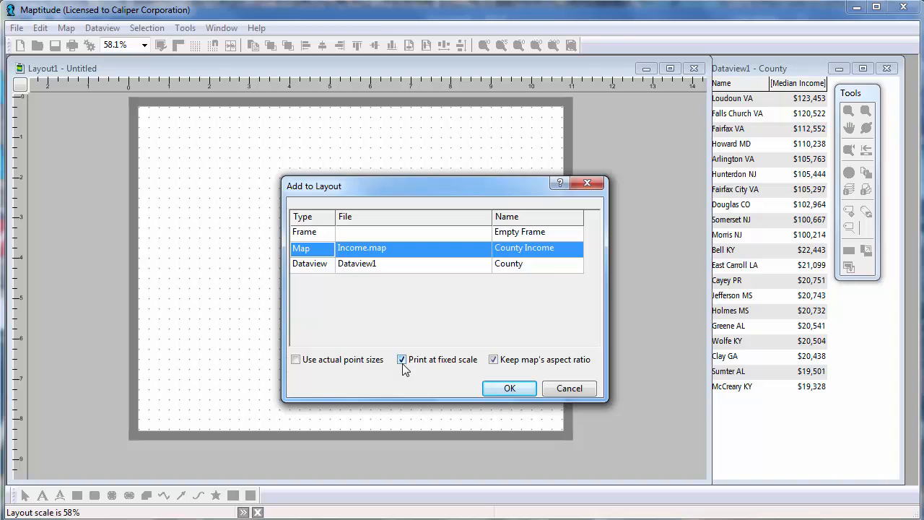
left_click(494, 360)
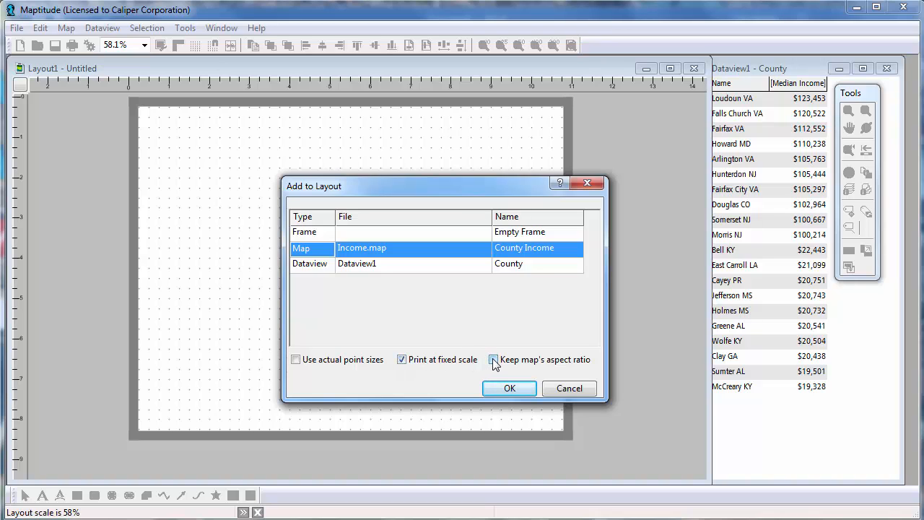
left_click(510, 388)
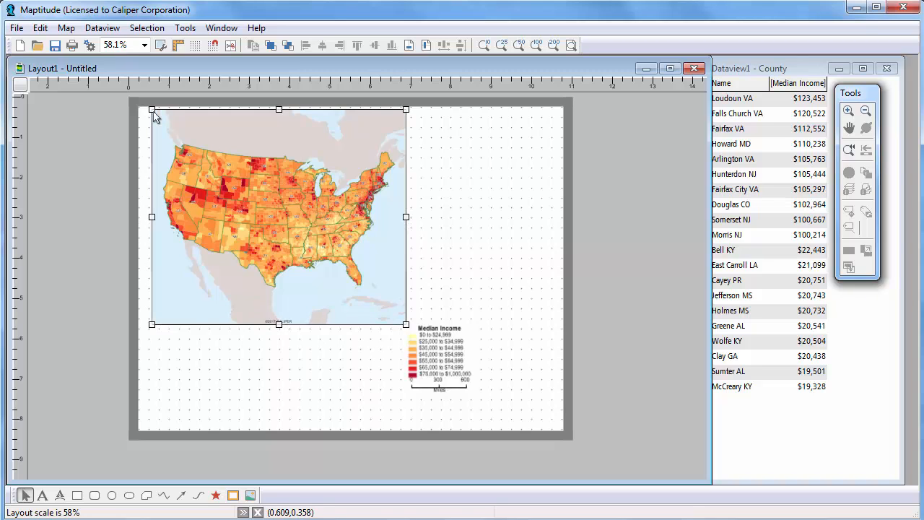
mouse_move(401, 326)
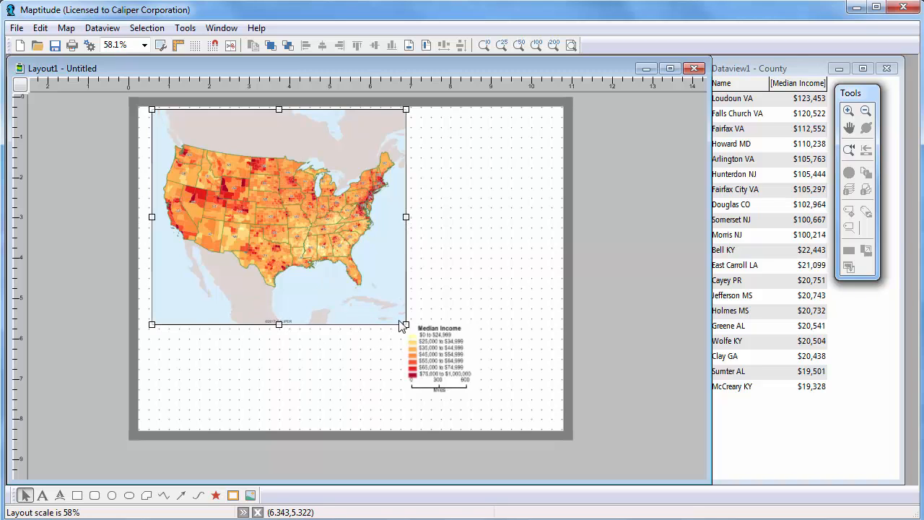
- Enlarge the map frame to fill the page, then delete it, leaving the page blank
left_click_drag(406, 325, 562, 425)
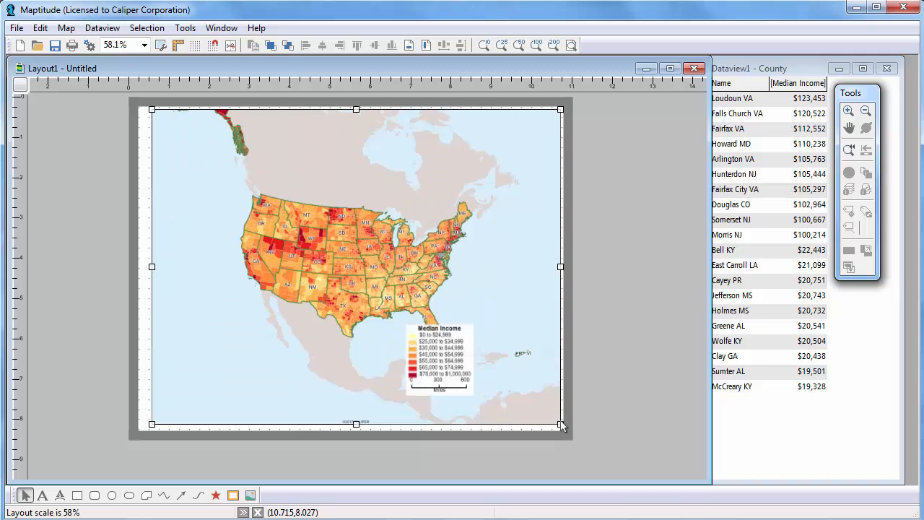
right_click(439, 357)
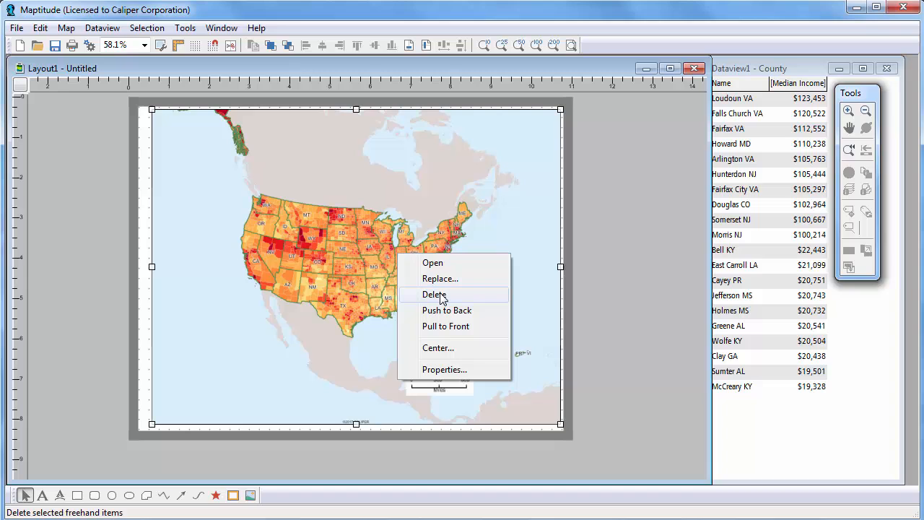
left_click(435, 294)
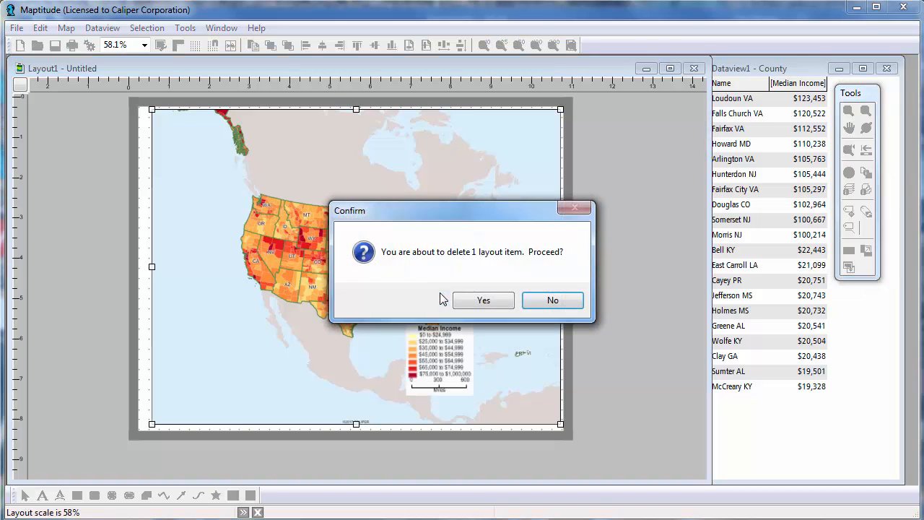
left_click(483, 300)
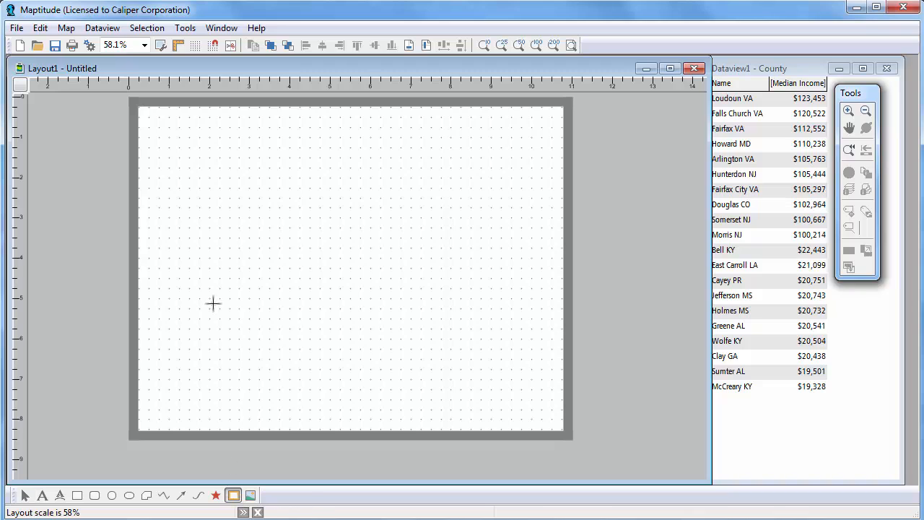
- Draw a new frame in the upper left and fill it with the County Income map
left_click_drag(161, 157, 354, 283)
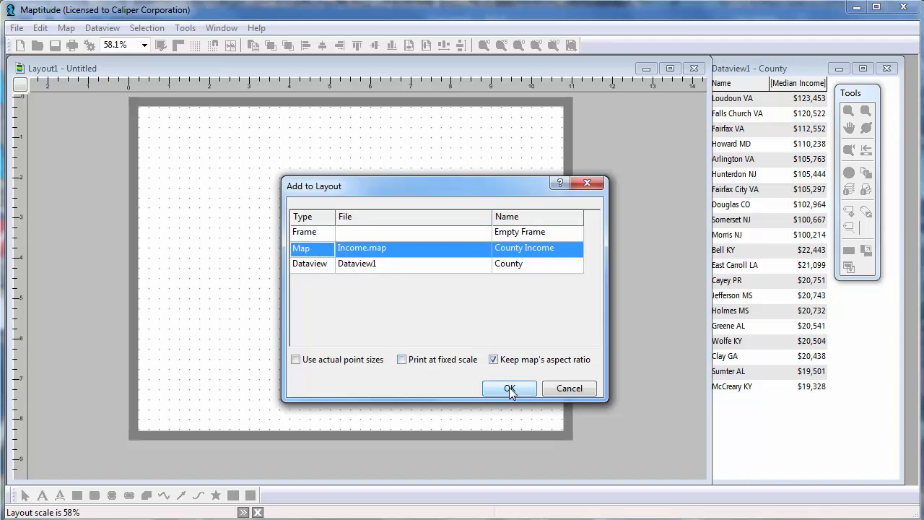
left_click(509, 389)
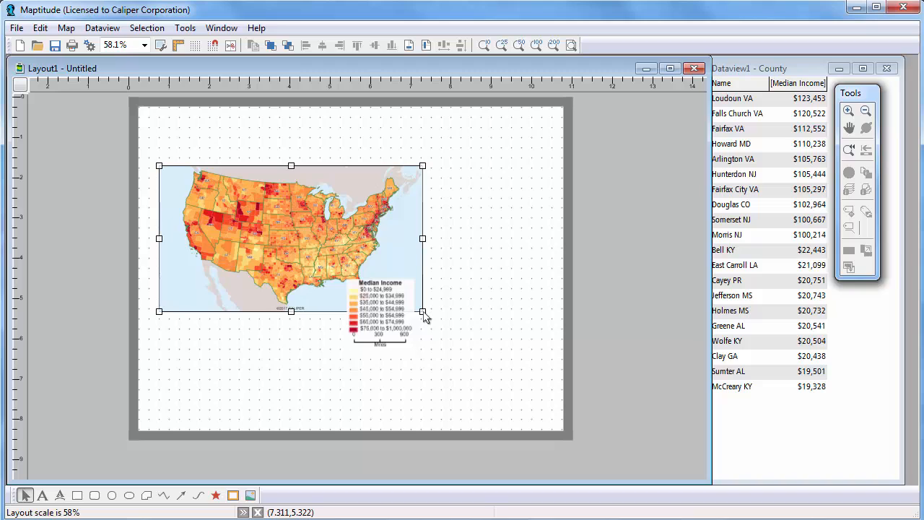
mouse_move(336, 255)
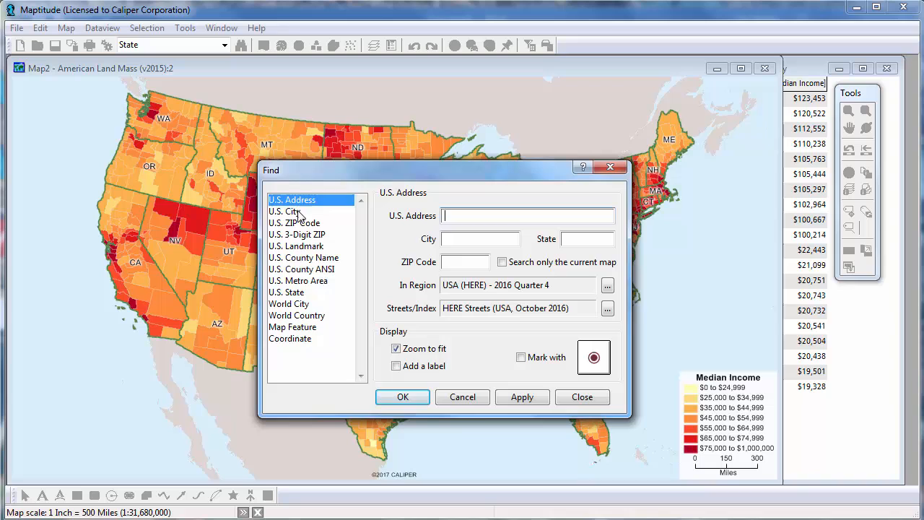
- Find U.S. State HI in the second map and zoom in closely on the Hawaiian islands
left_click(287, 291)
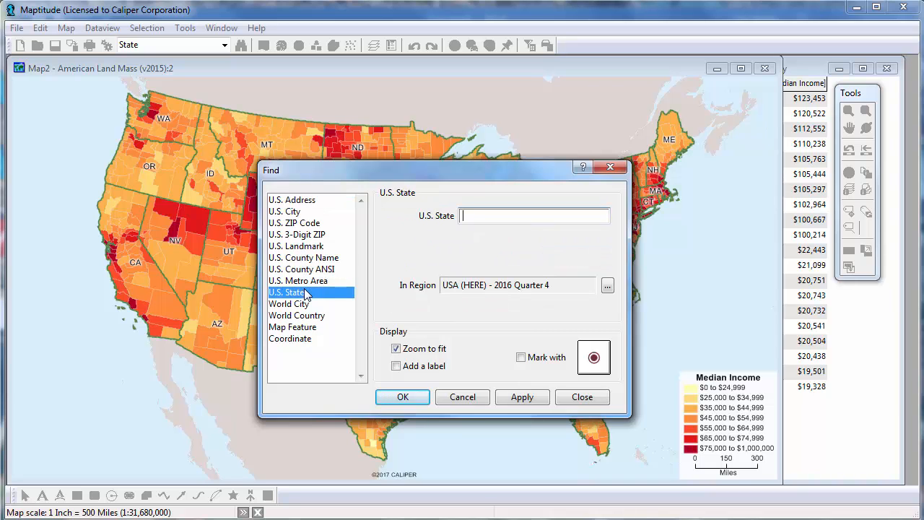
type("HI")
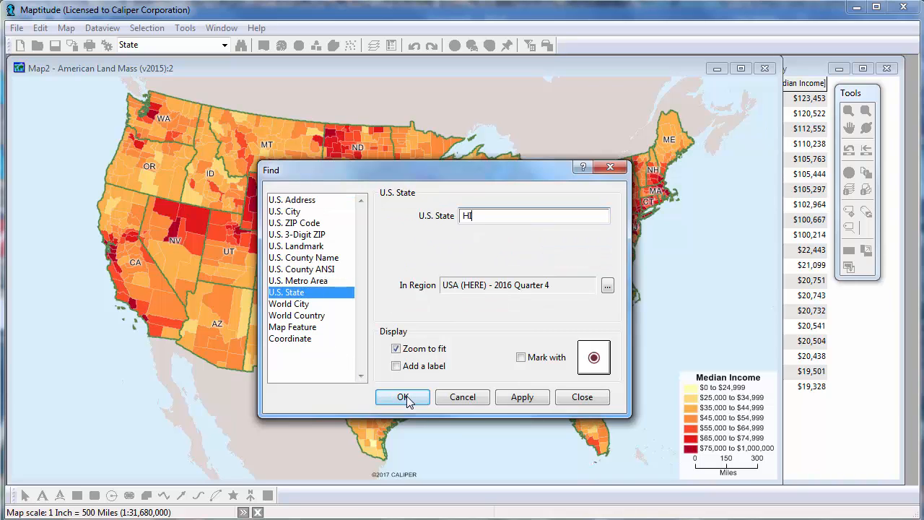
left_click(403, 397)
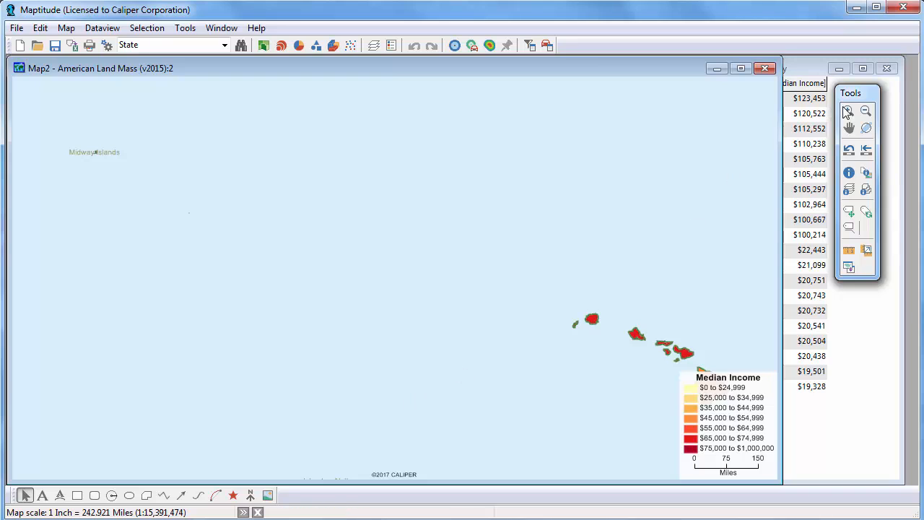
left_click_drag(560, 296, 672, 389)
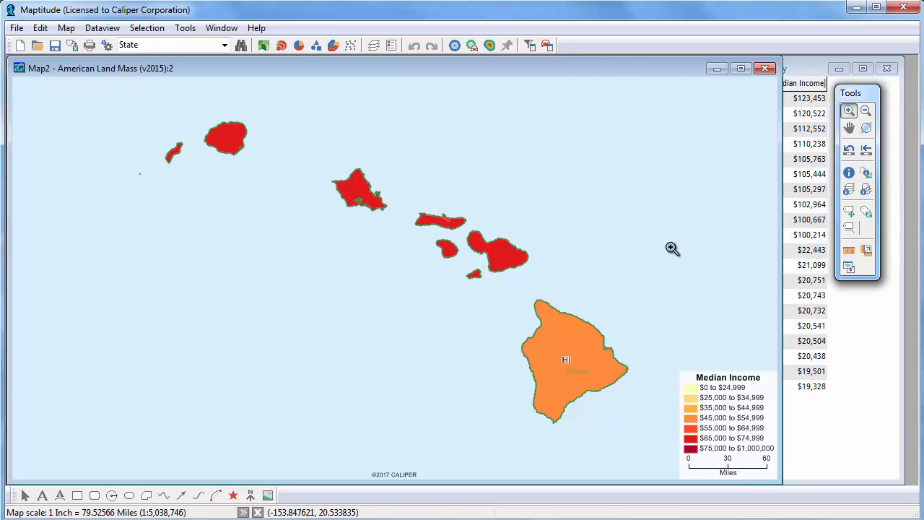
left_click(391, 45)
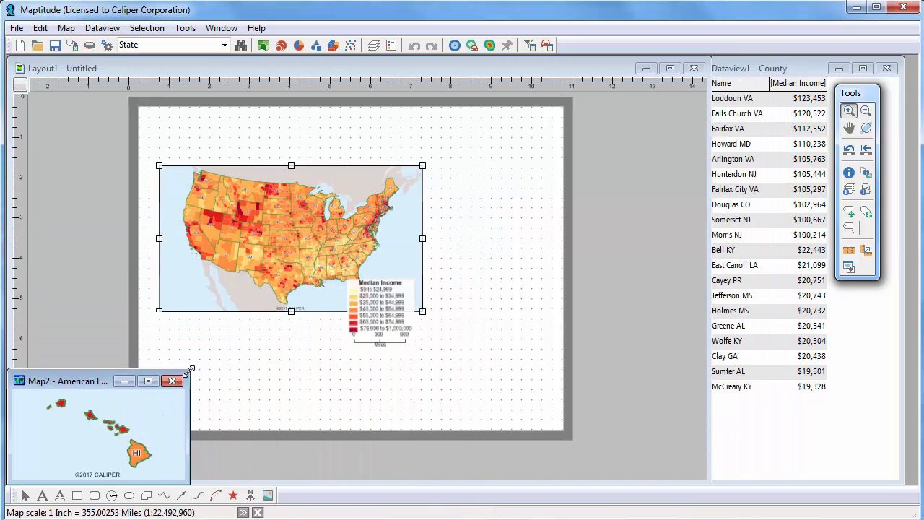
- Add Map2 (Hawaii) to the layout as a small inset frame below the US map
left_click(172, 381)
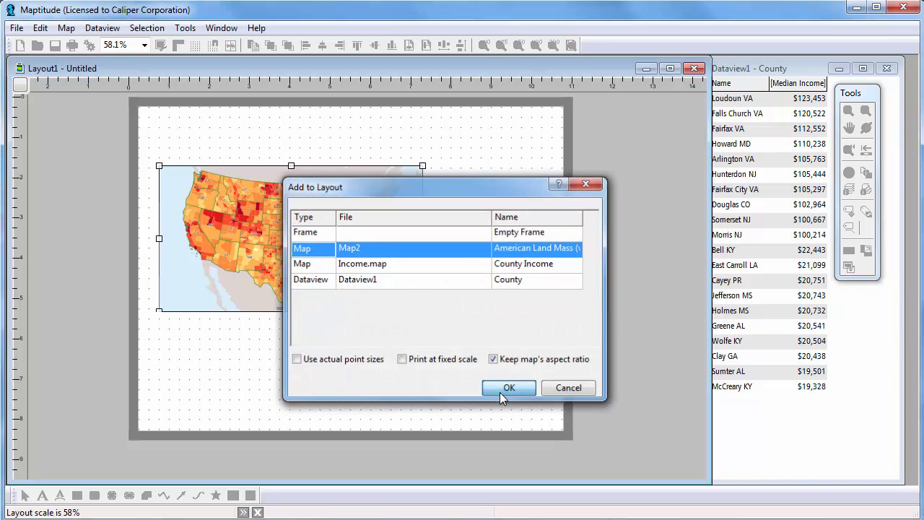
left_click(509, 388)
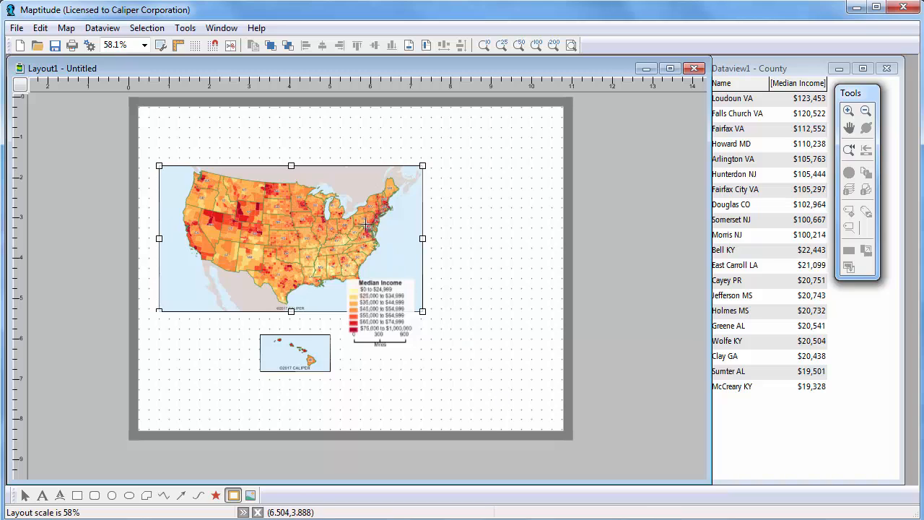
left_click(222, 27)
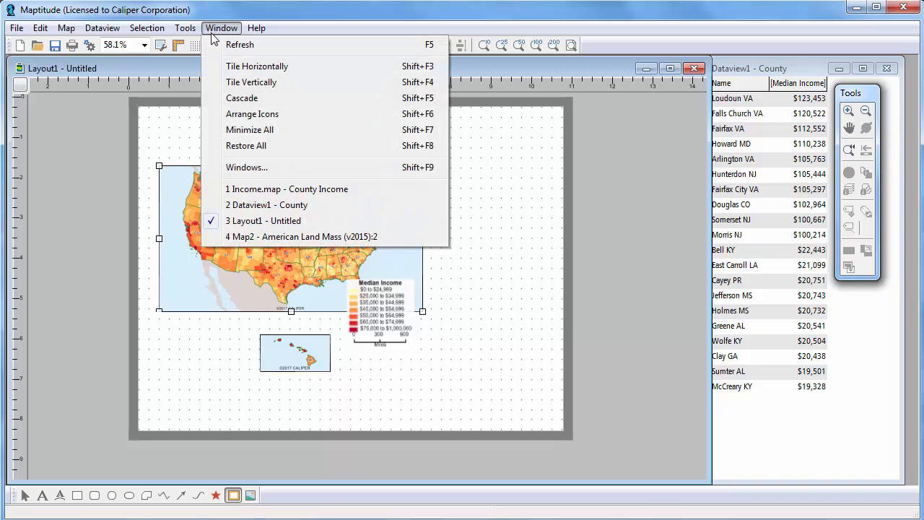
- Switch to the Map2 window and find U.S. State AK to zoom the map to Alaska
left_click(300, 236)
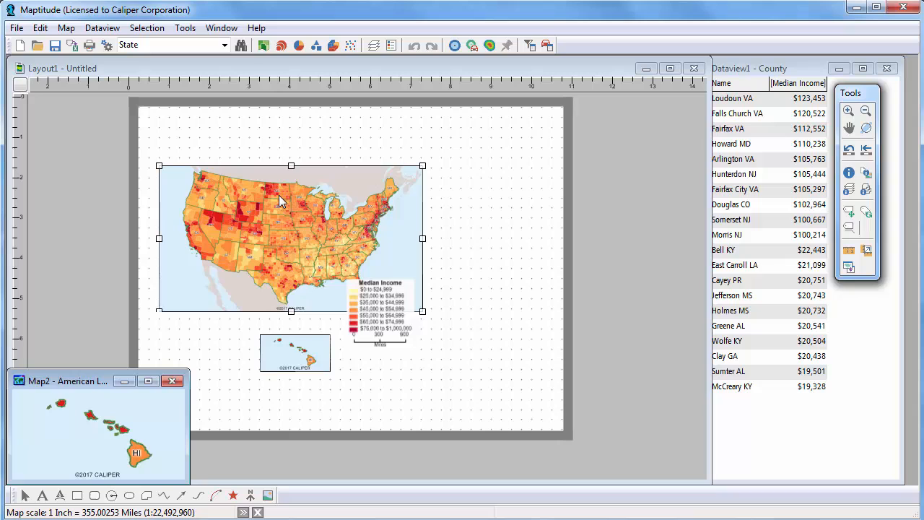
left_click(241, 45)
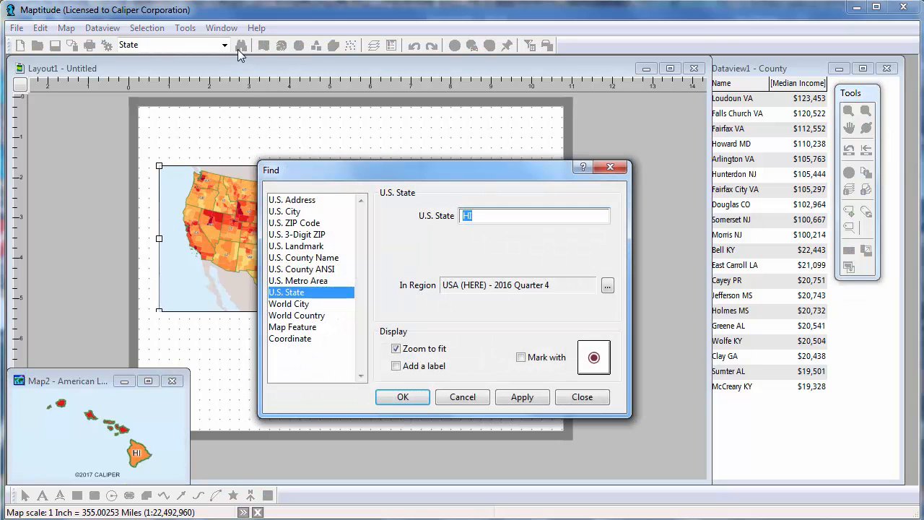
type("AK")
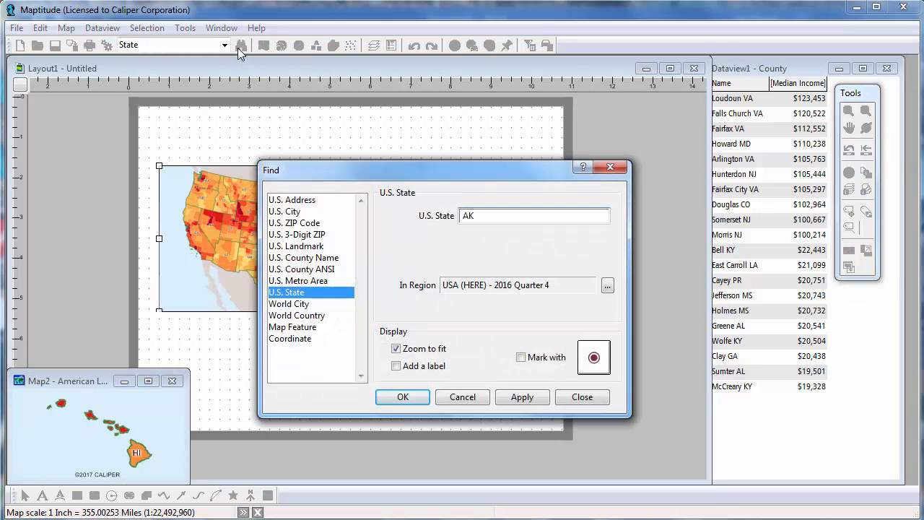
left_click(402, 398)
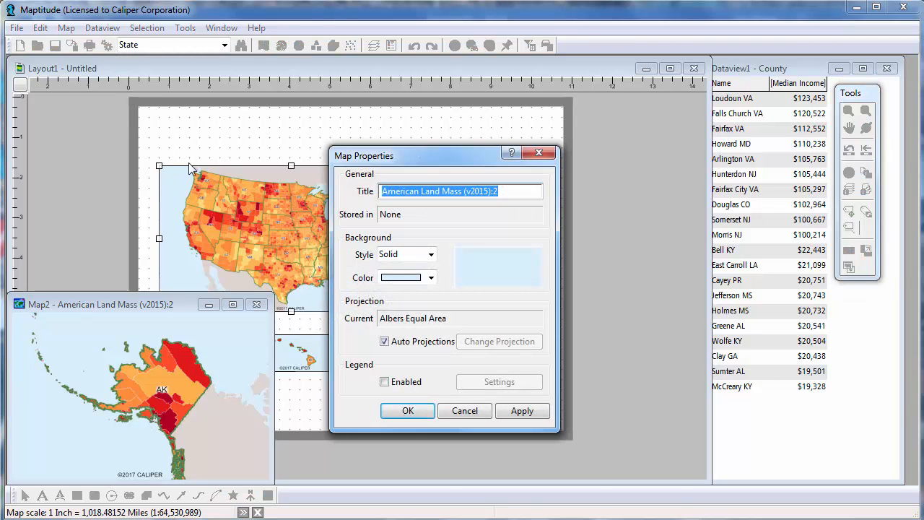
- Disable Auto Projections and set the Alaska map's projection class to The Polar Regions
left_click(385, 341)
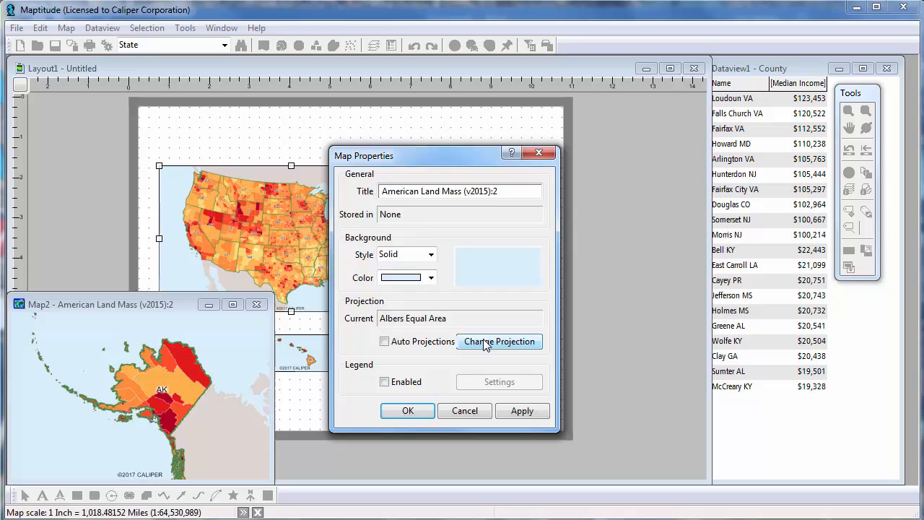
left_click(499, 341)
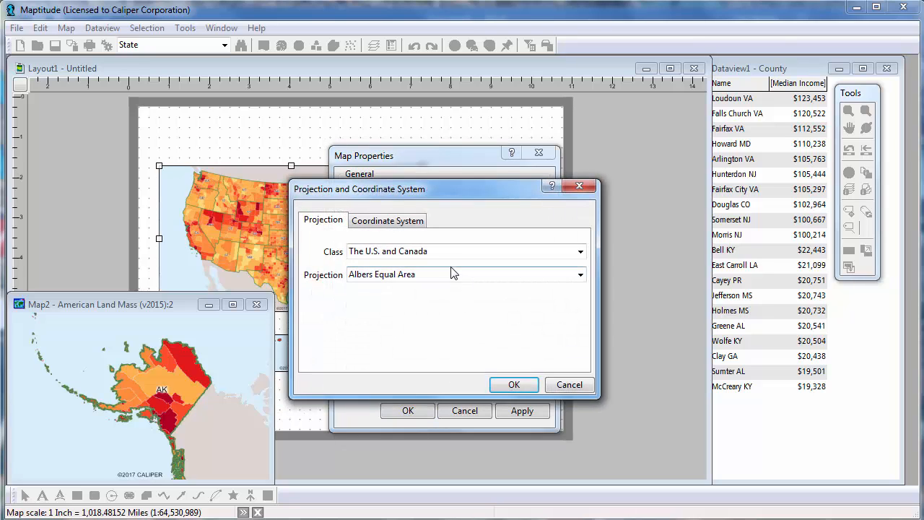
left_click(581, 252)
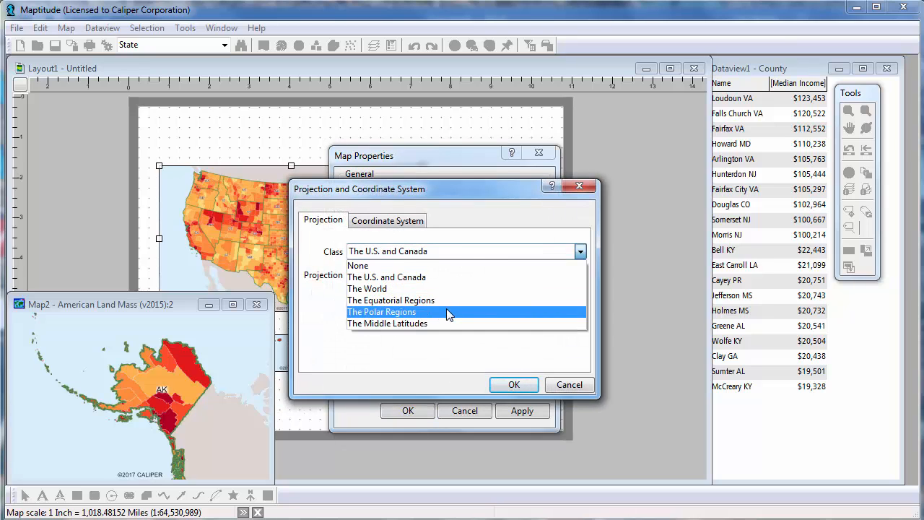
left_click(514, 384)
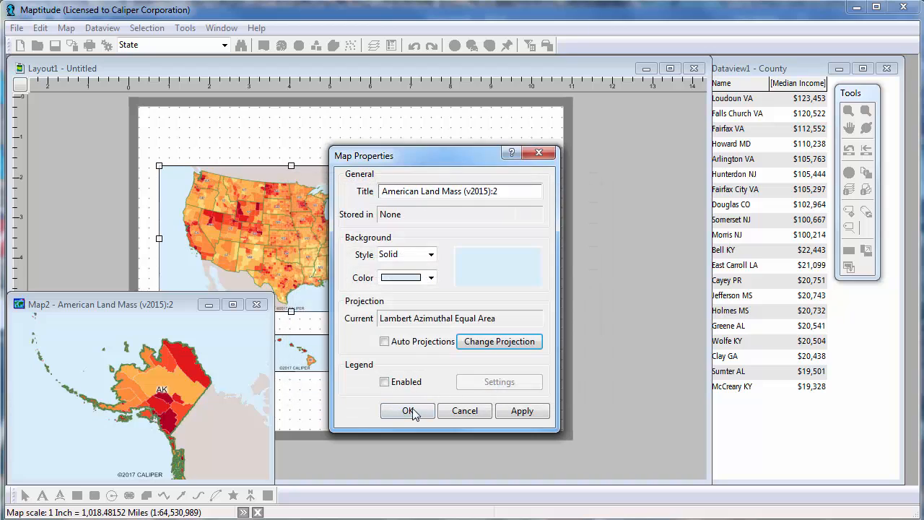
left_click(407, 410)
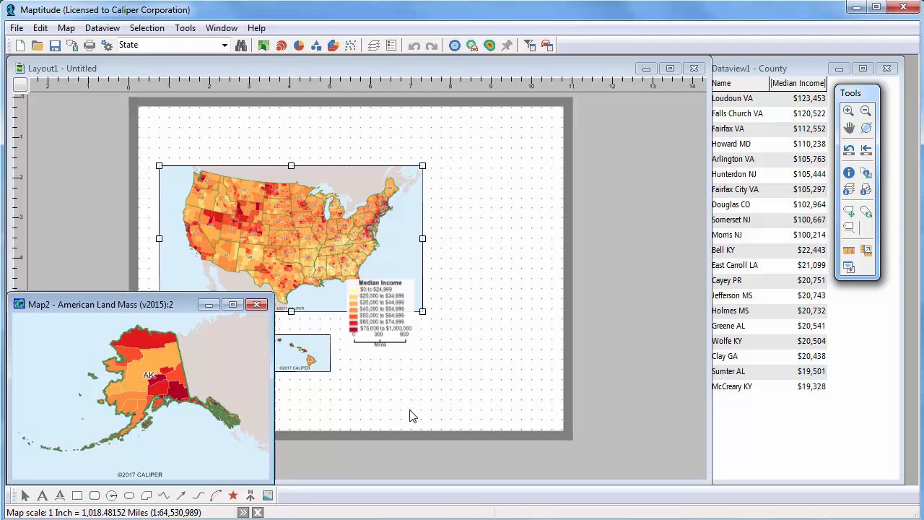
- Place Map2 as the Alaska inset and Dataview1 as the County income table frame
left_click(257, 304)
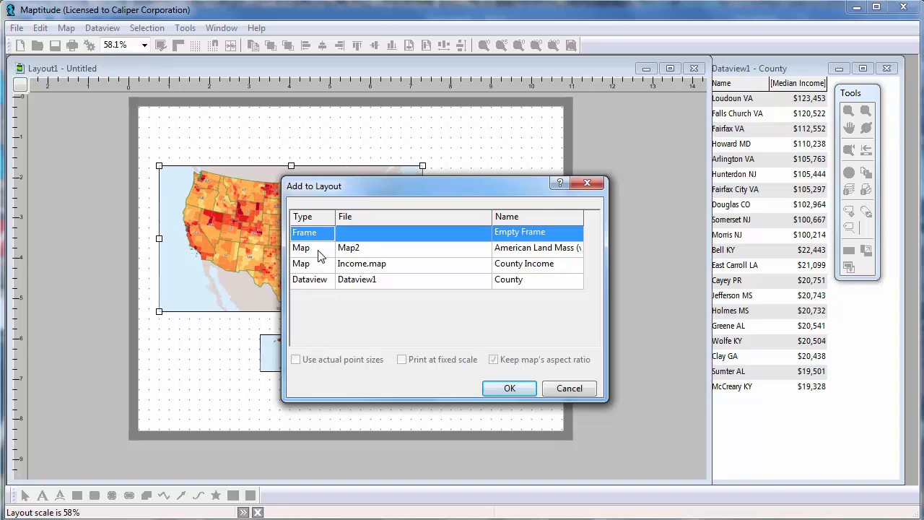
left_click(509, 388)
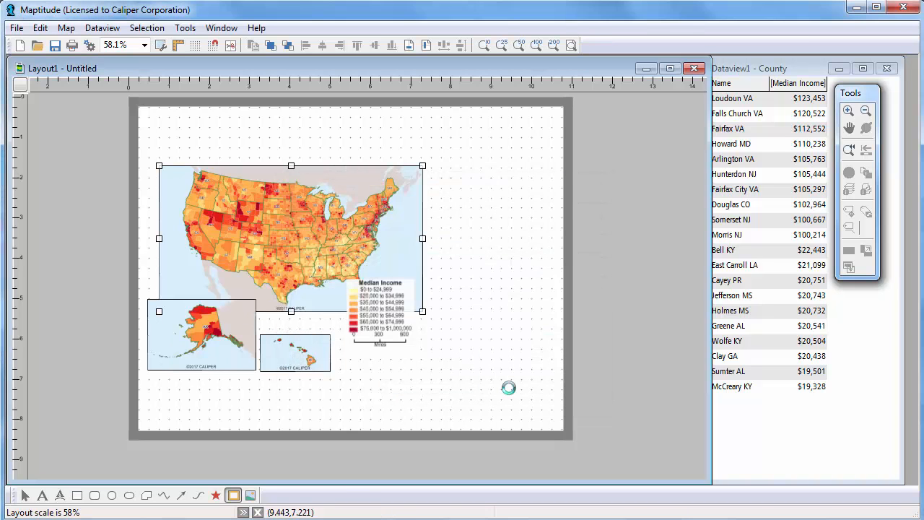
mouse_move(441, 173)
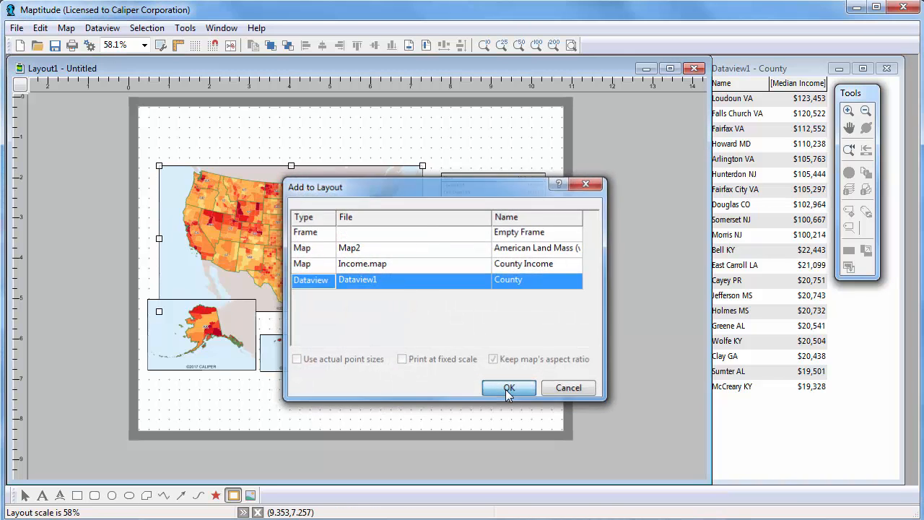
left_click(508, 388)
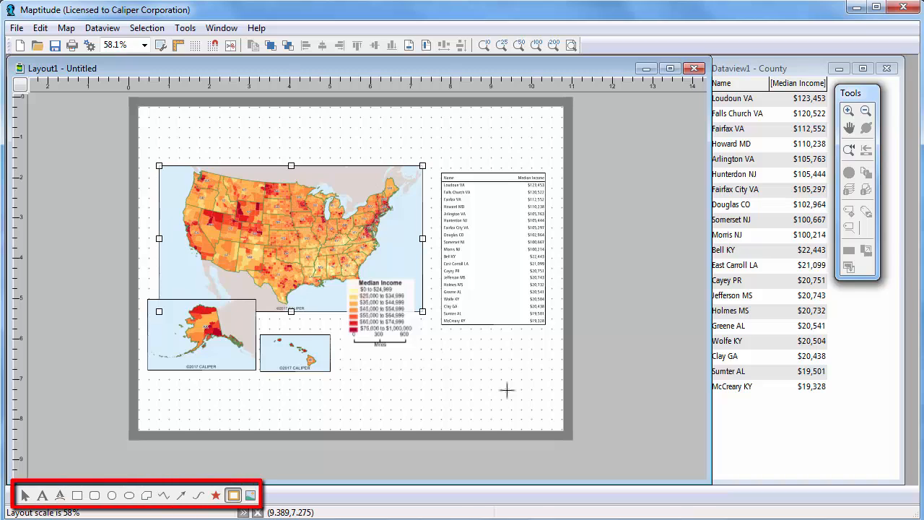
mouse_move(57, 434)
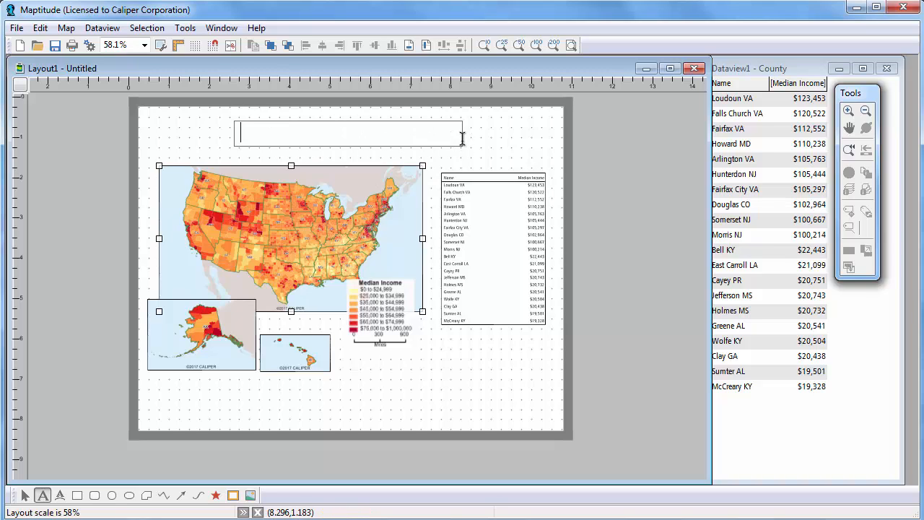
- Add the title text 'Median Household Income' and insert the Caliper Logo (600x600px) image
type("Median House")
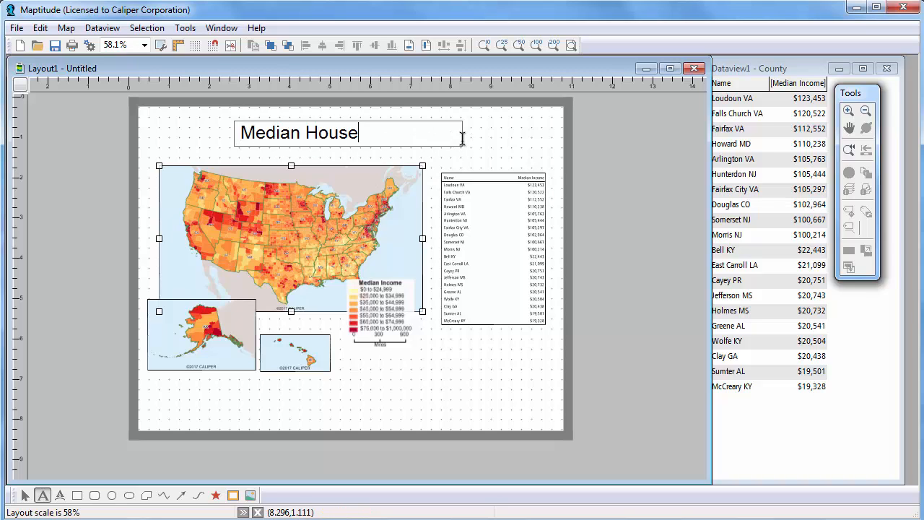
type("hold Income")
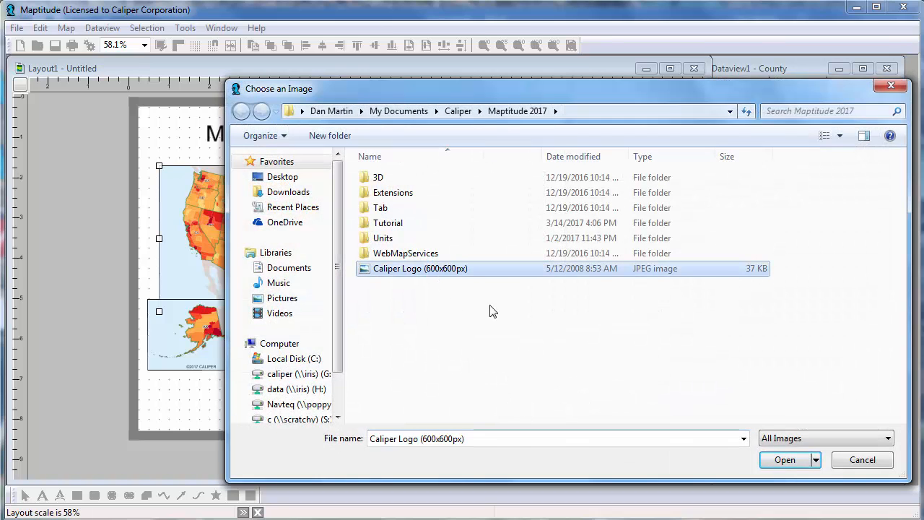
left_click(785, 460)
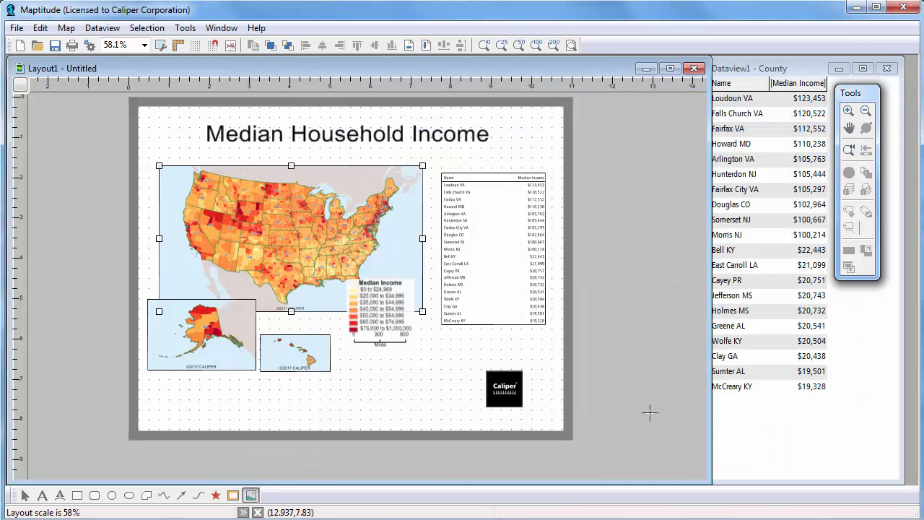
mouse_move(493, 248)
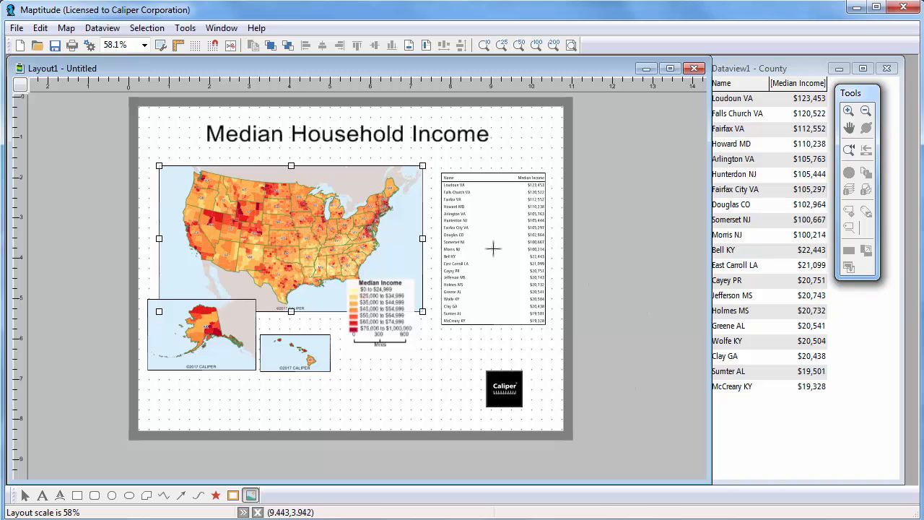
- Turn off Display a Border in the county dataview frame's properties
right_click(493, 249)
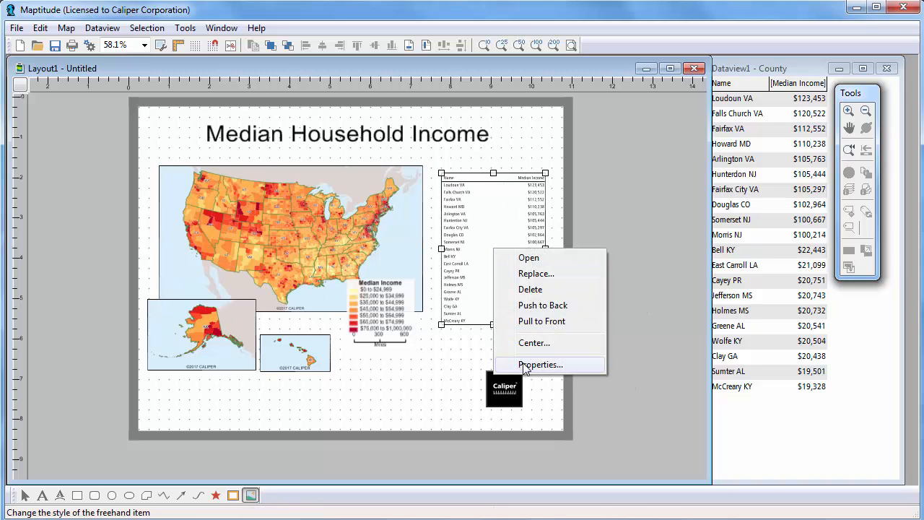
left_click(541, 364)
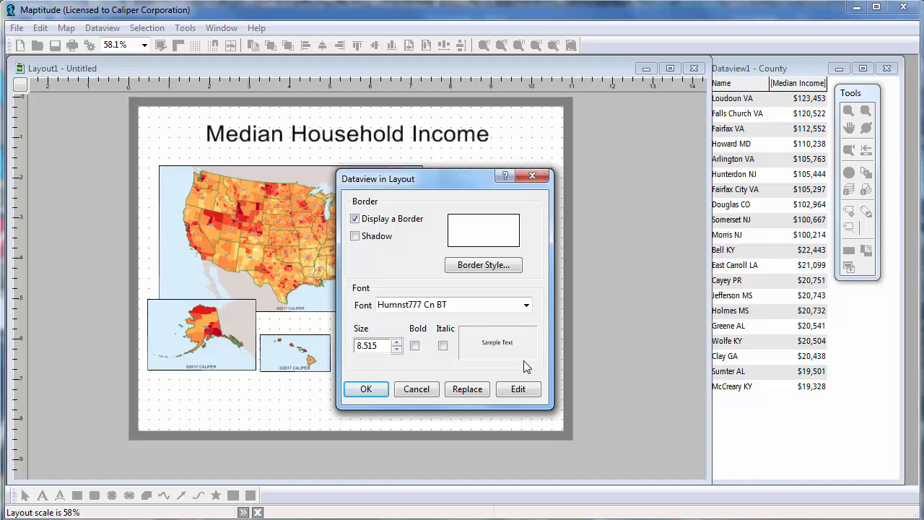
left_click(355, 219)
type("9")
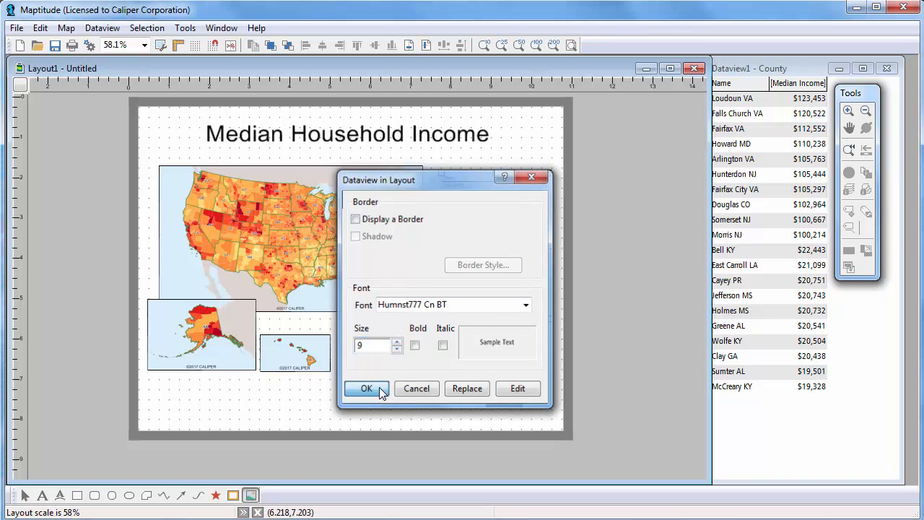
left_click(366, 389)
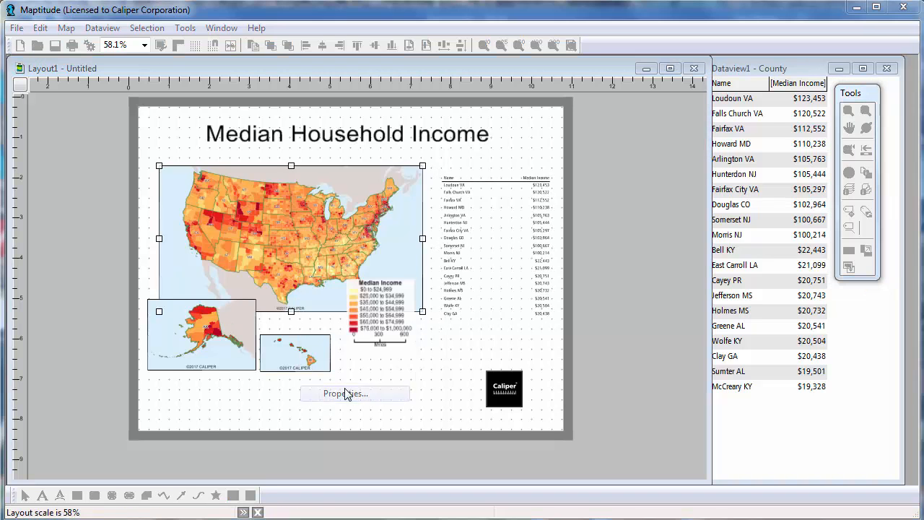
- Review the main map's properties, then set the title's Freehand Text to size 36 bold
left_click(345, 393)
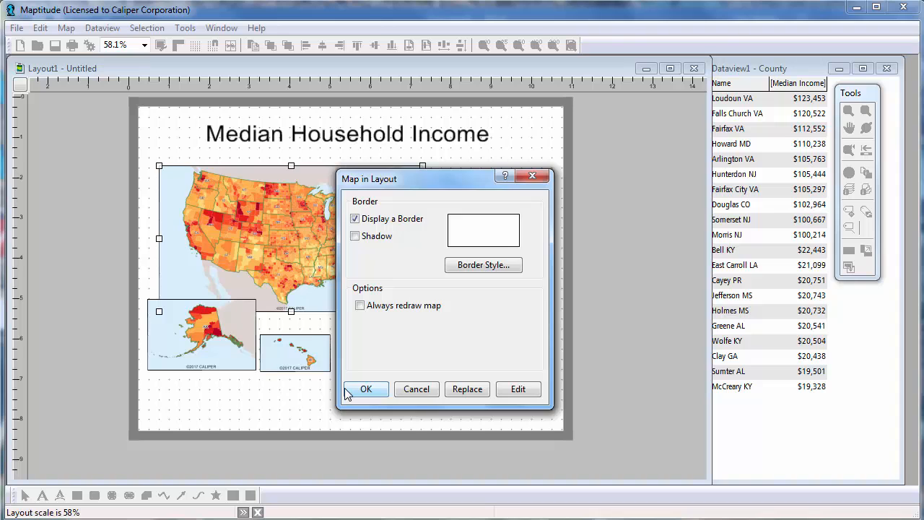
left_click(366, 388)
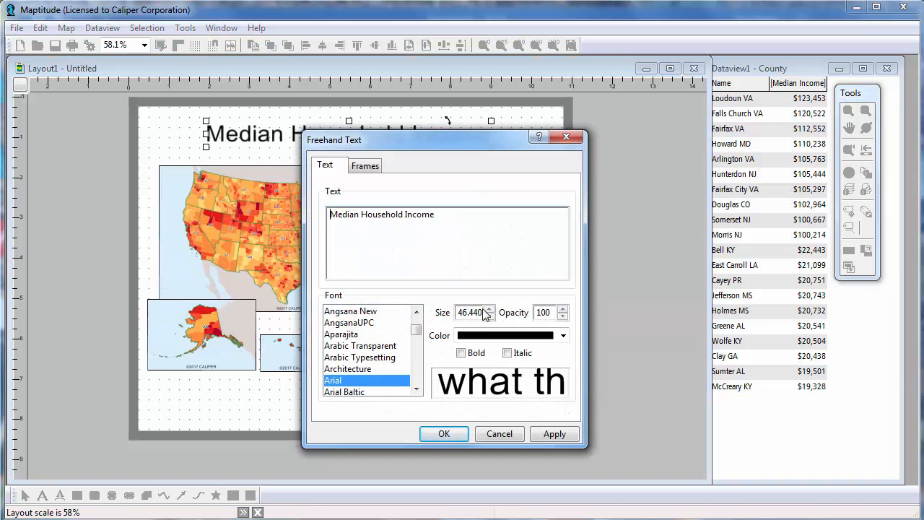
triple_click(470, 312)
type("36")
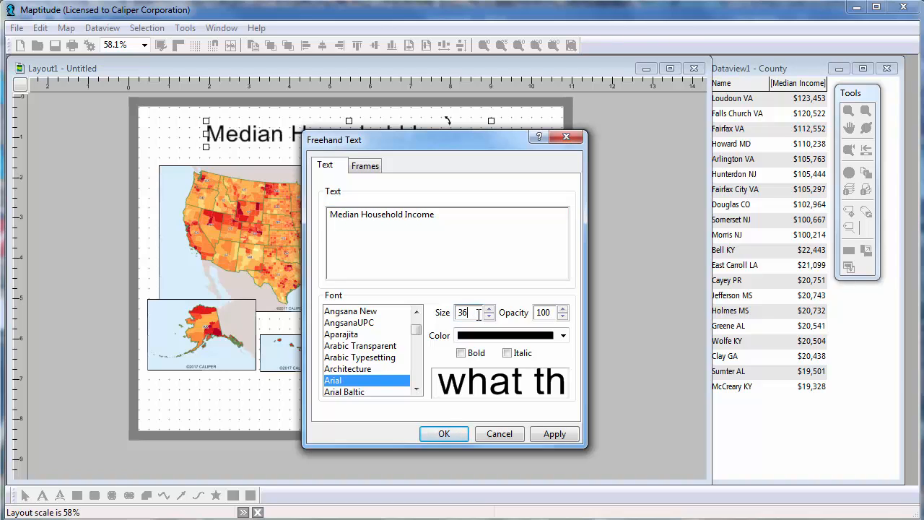
left_click(462, 353)
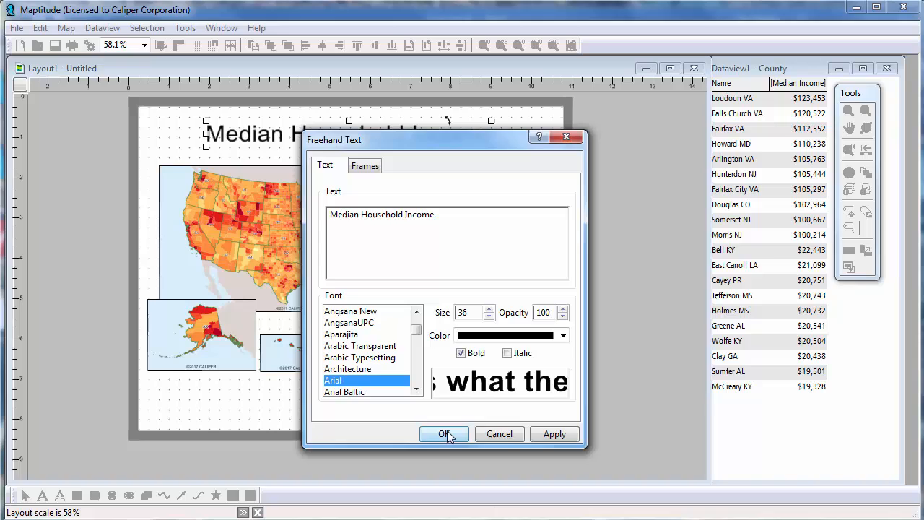
left_click(444, 434)
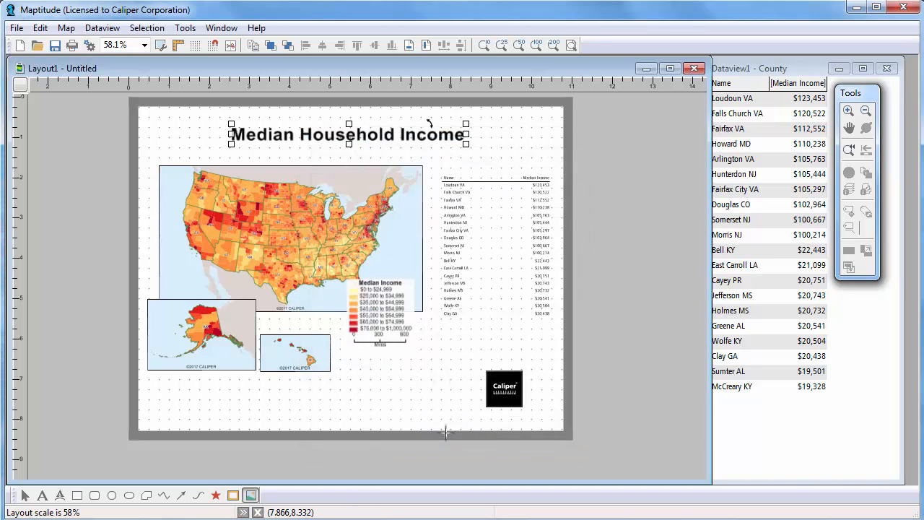
mouse_move(340, 434)
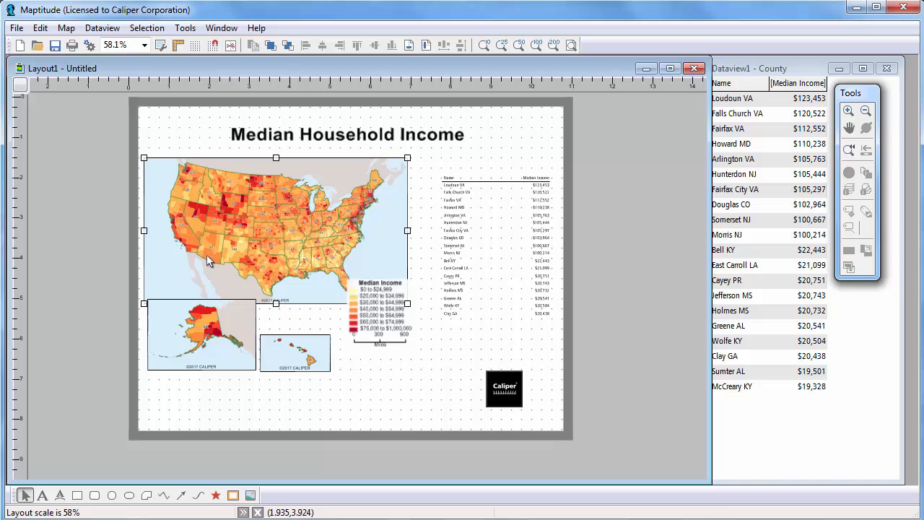
- Select the title with the main map and align their left edges
left_click(347, 134)
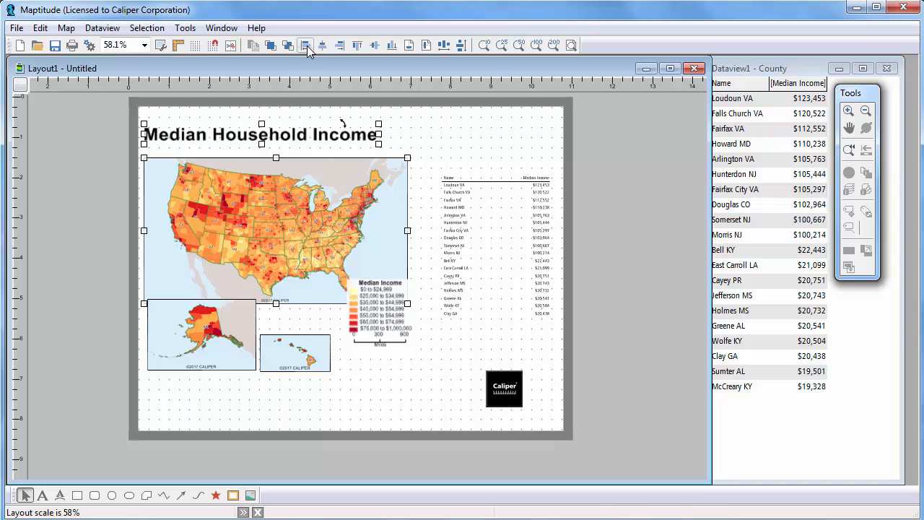
mouse_move(335, 103)
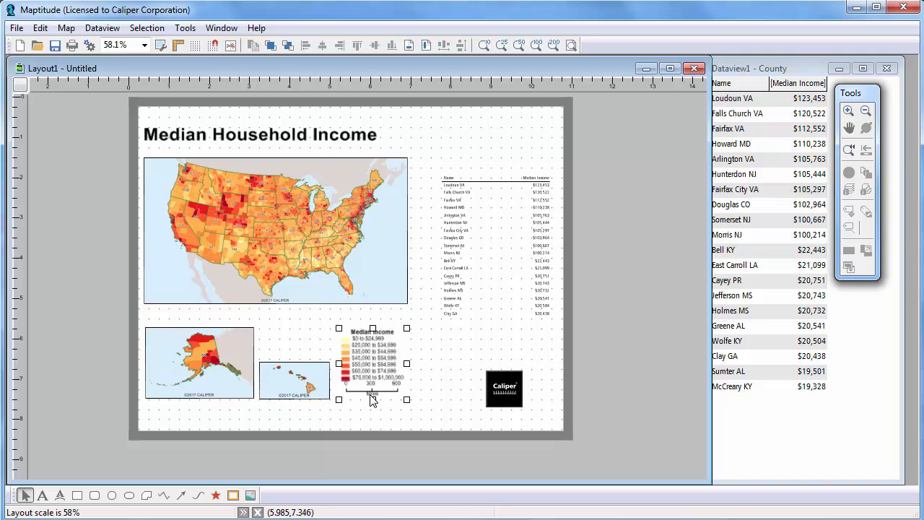
mouse_move(489, 315)
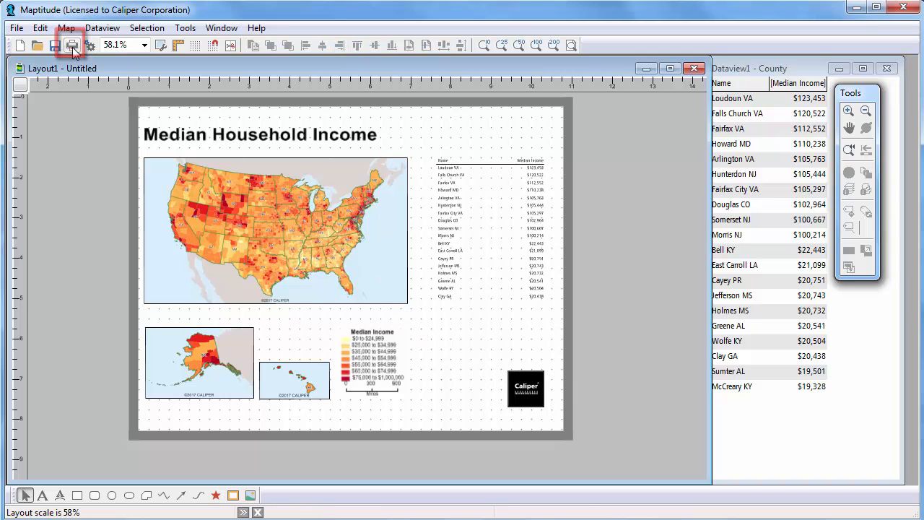
- Bring up the Print Layout dialog showing the Bullzip PDF printer
left_click(72, 46)
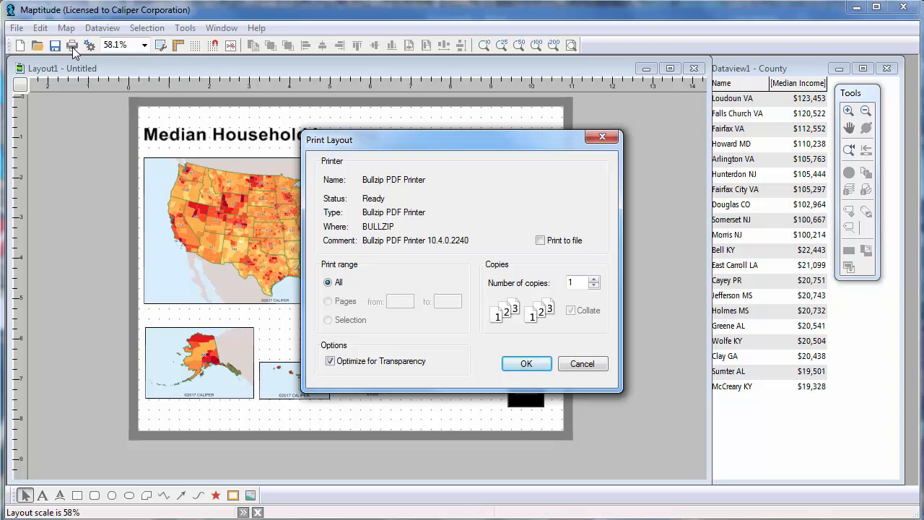
mouse_move(583, 364)
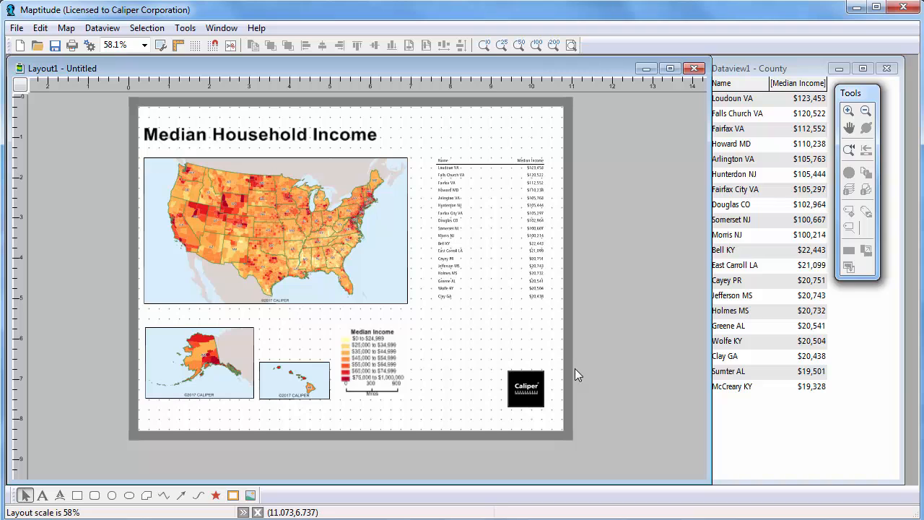
mouse_move(16, 27)
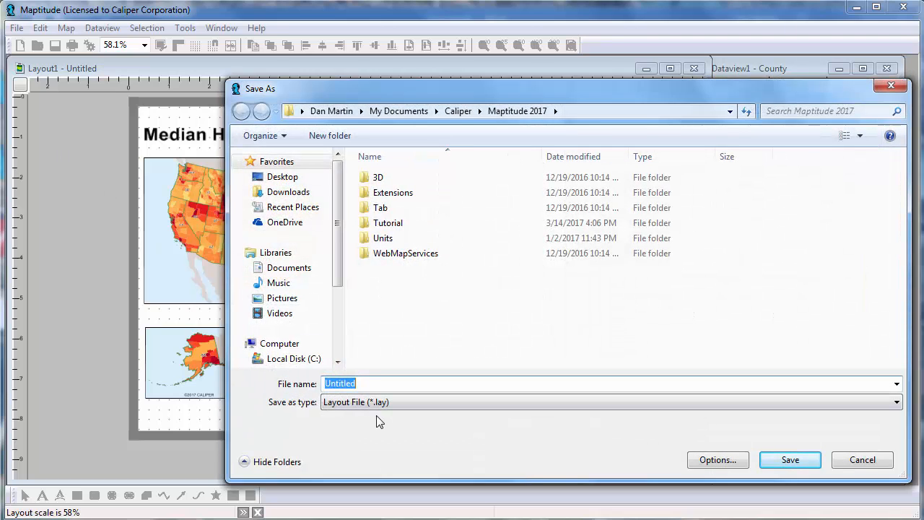
- Choose JPEG Compressed Image as the save type and review its export options for Income Layout
left_click(895, 402)
type("Income Layout")
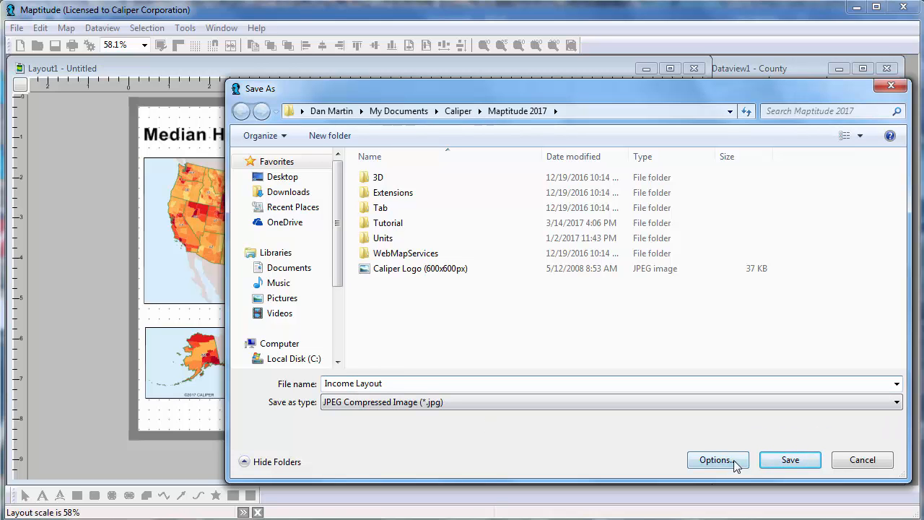
left_click(790, 461)
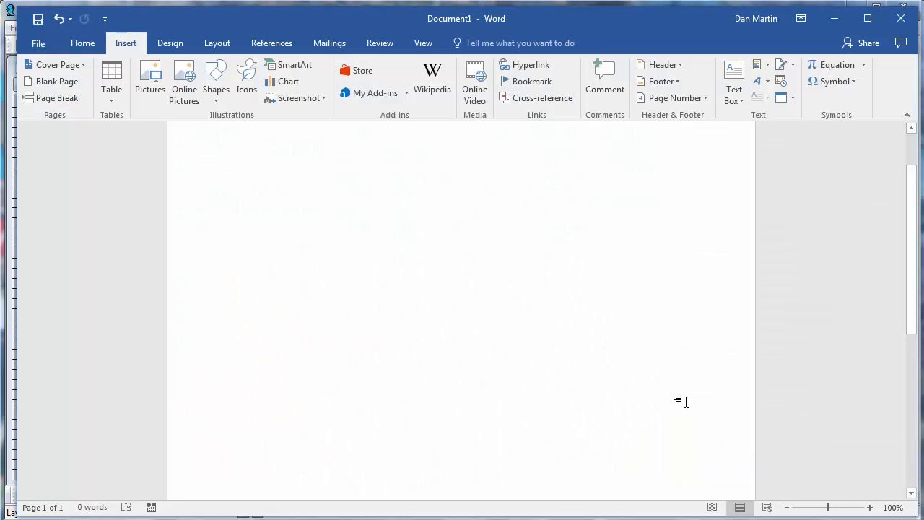
- Insert the Income Layout picture from the Maptitude 2017 folder into the Word document
left_click(150, 81)
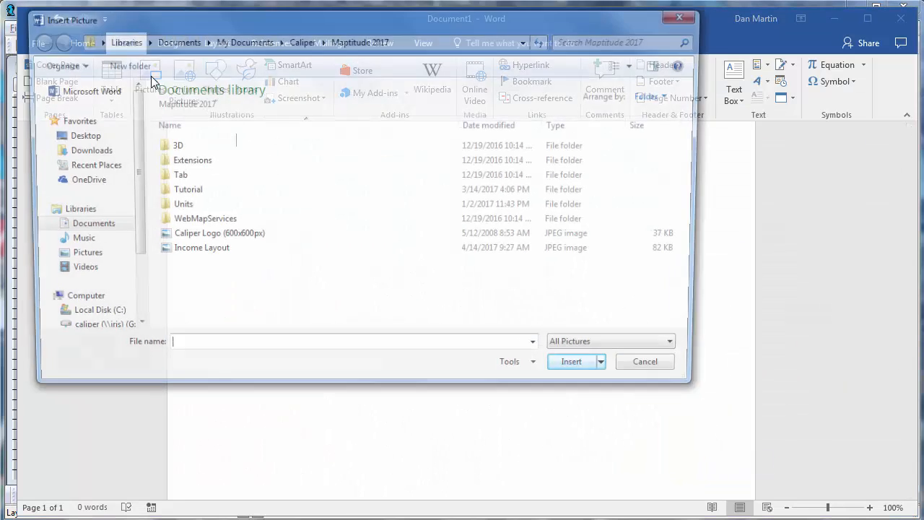
left_click(201, 247)
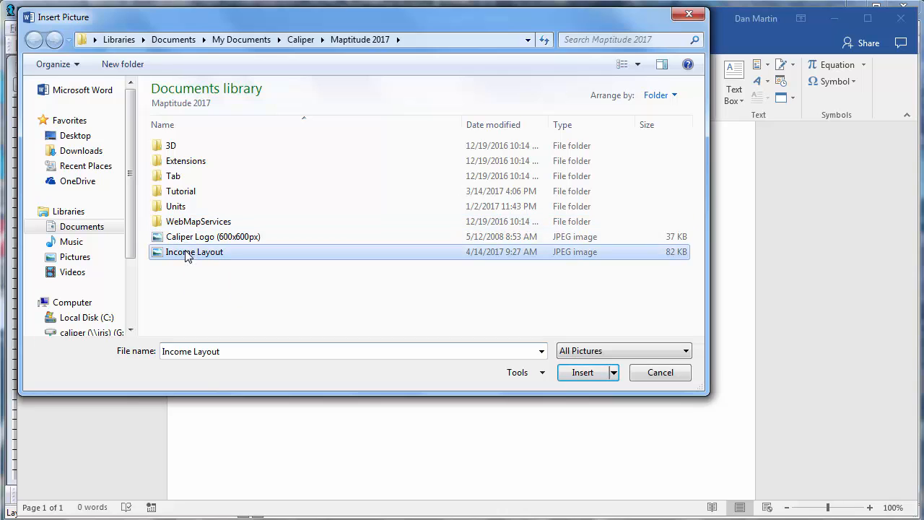
left_click(583, 372)
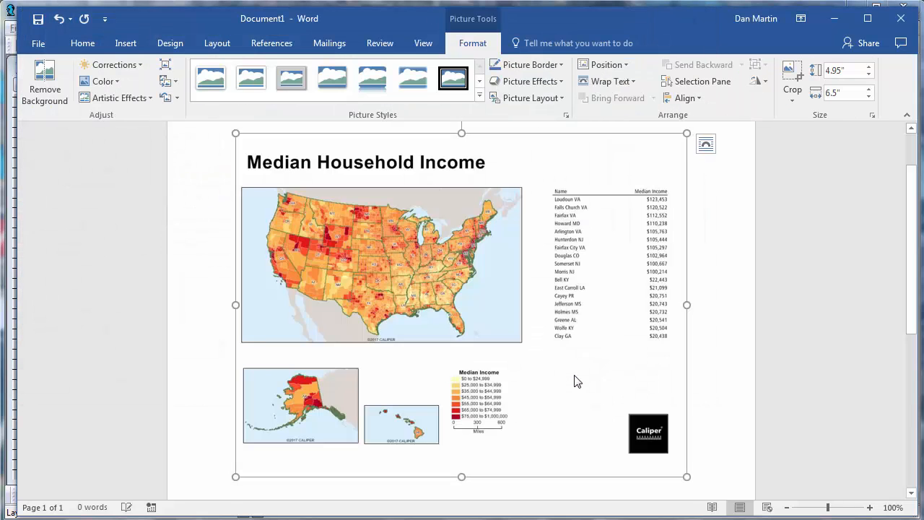